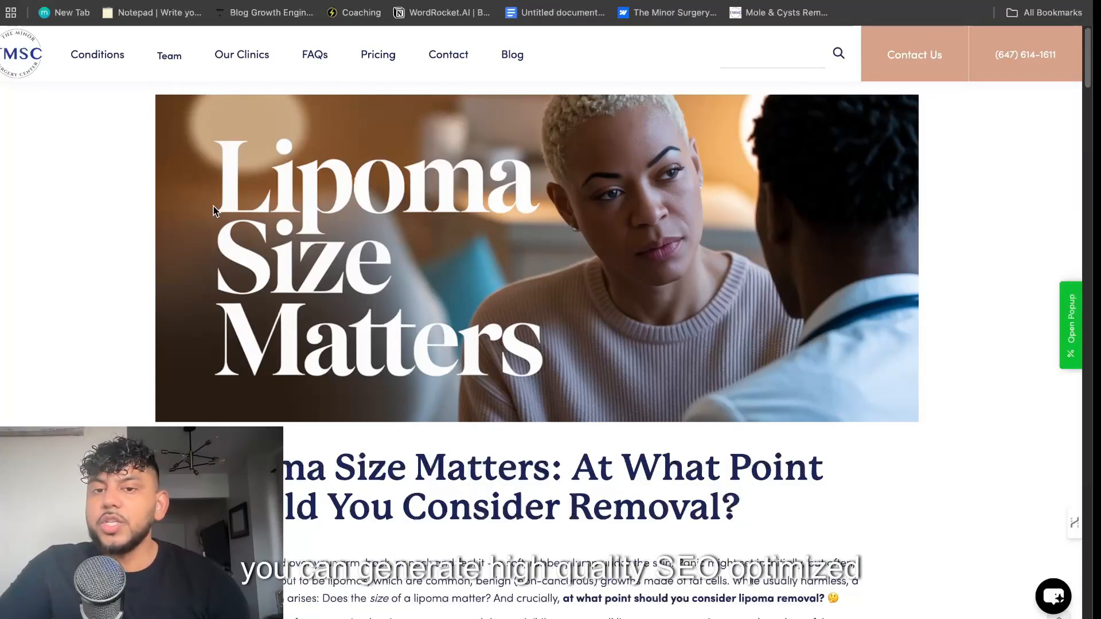
Go to WordRocket and bring up the dashboard of content-generation templates
scroll("down", 3)
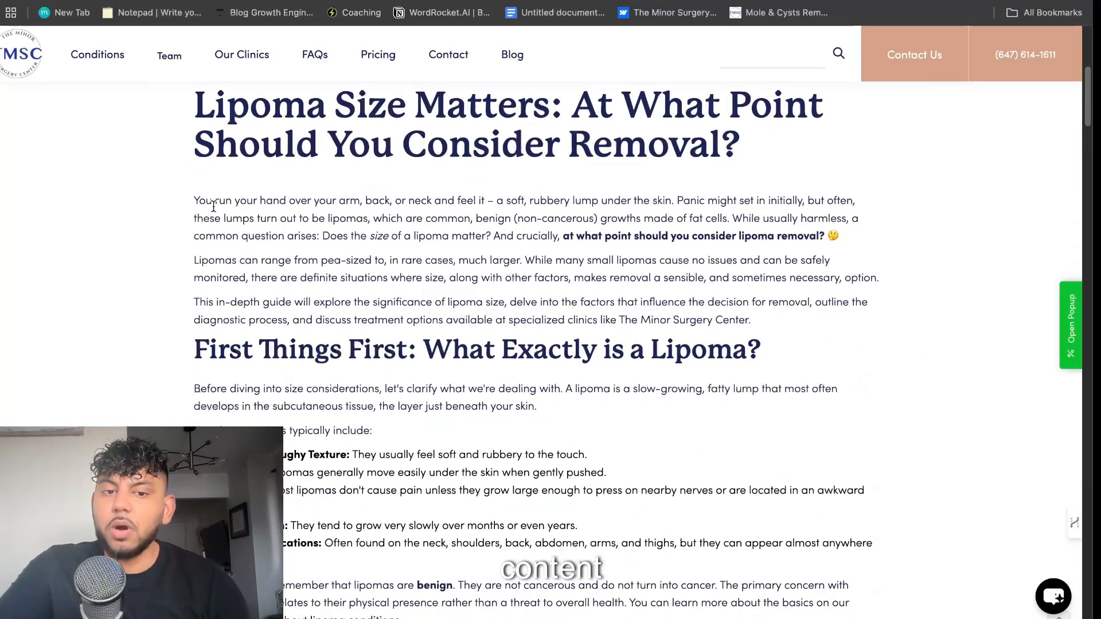
scroll("down", 3)
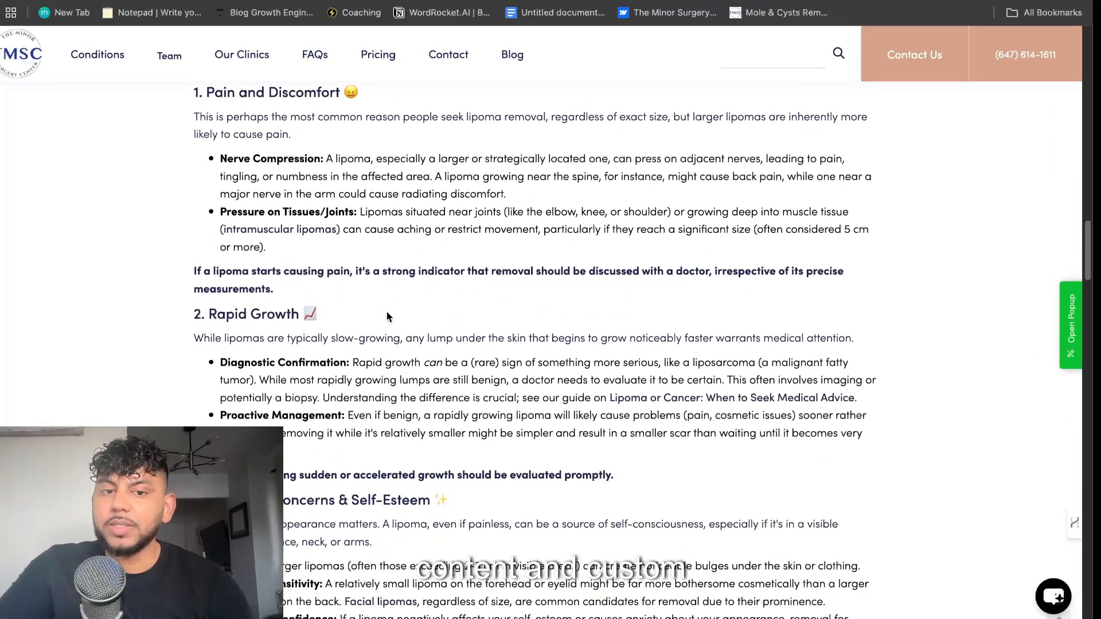
scroll("down", 3)
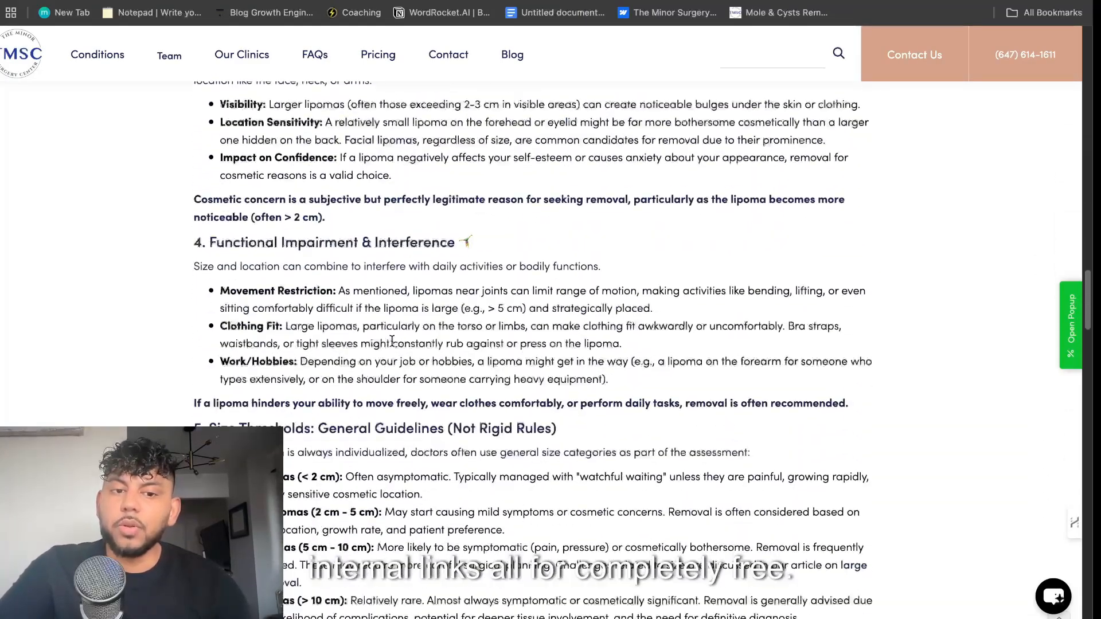
scroll("down", 3)
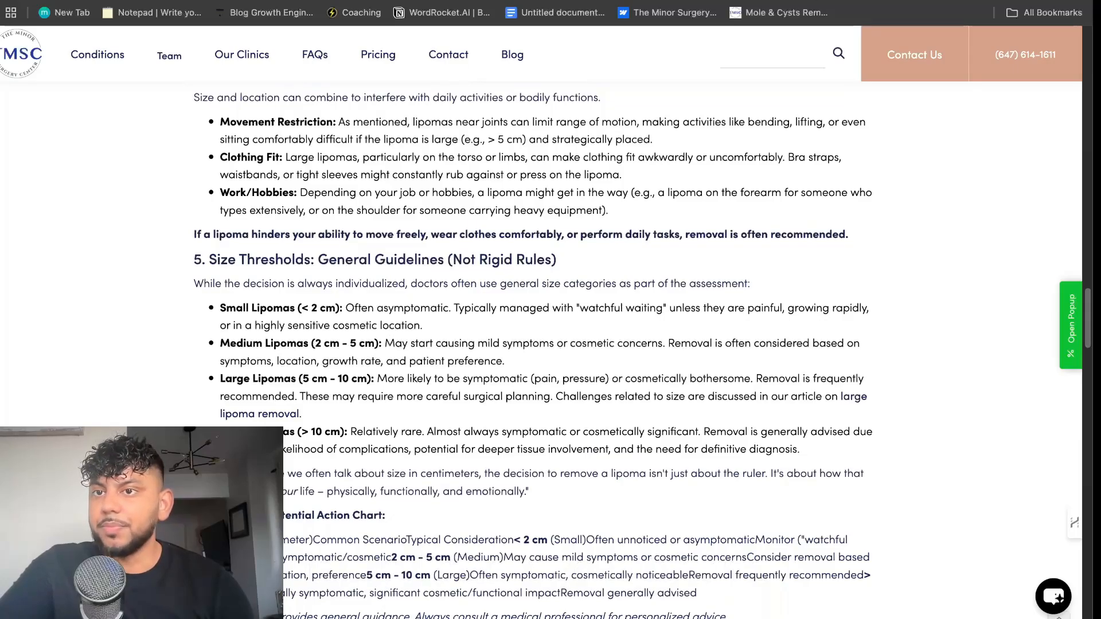
left_click(440, 13)
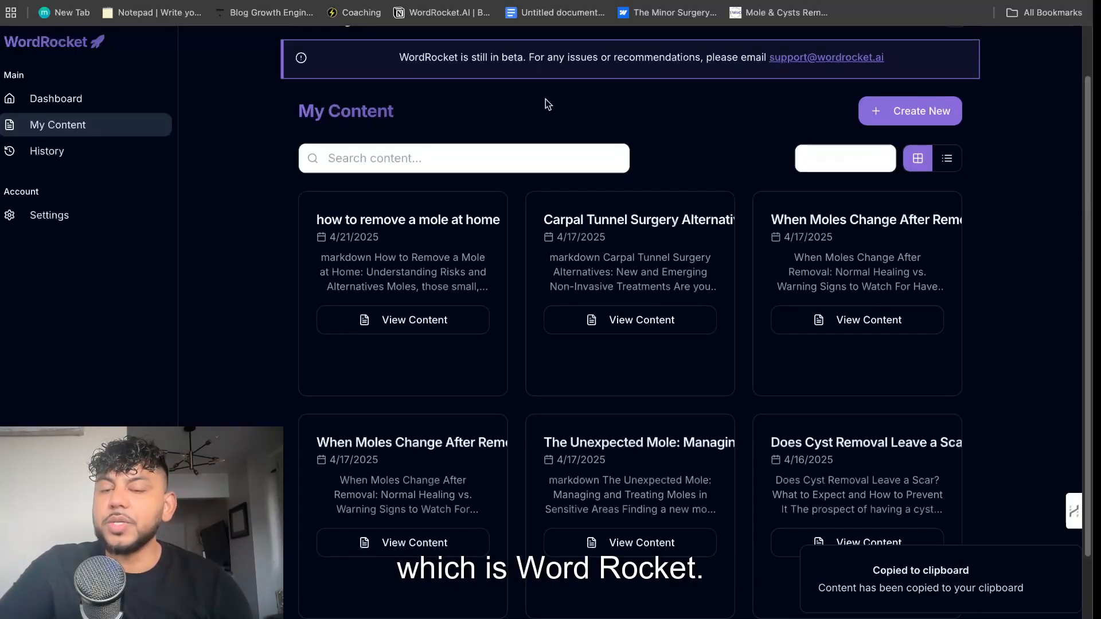
left_click(55, 99)
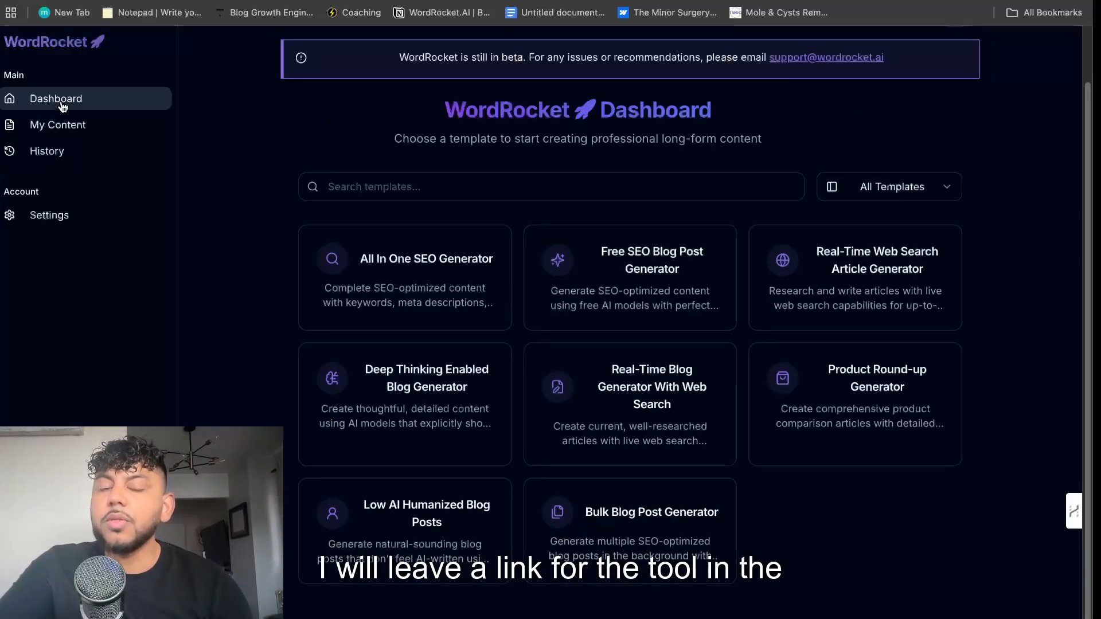
mouse_move(232, 155)
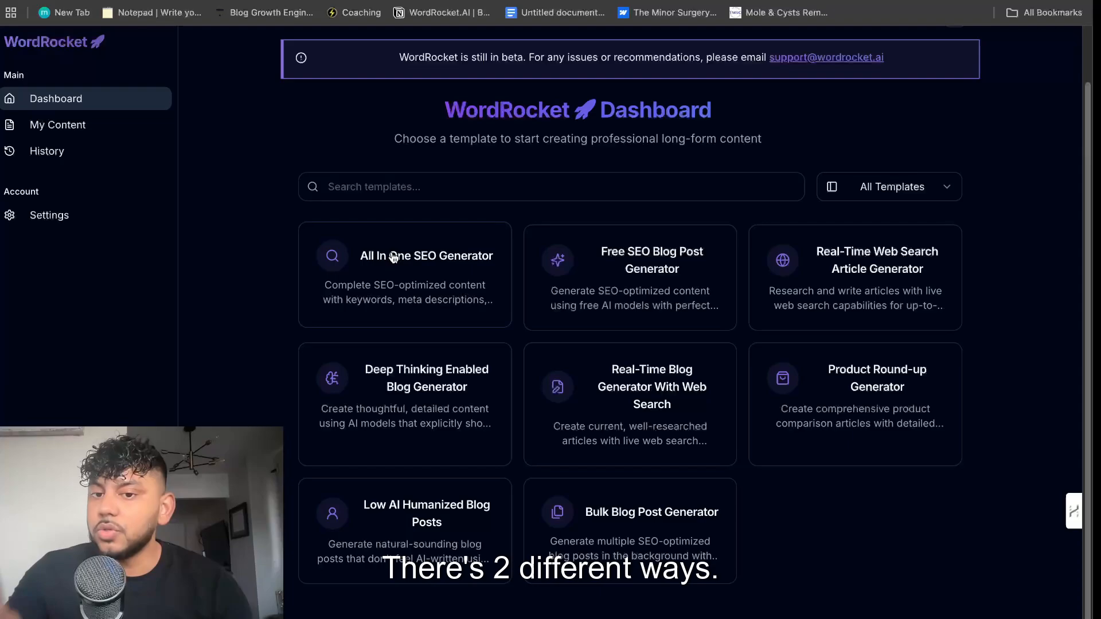
mouse_move(631, 277)
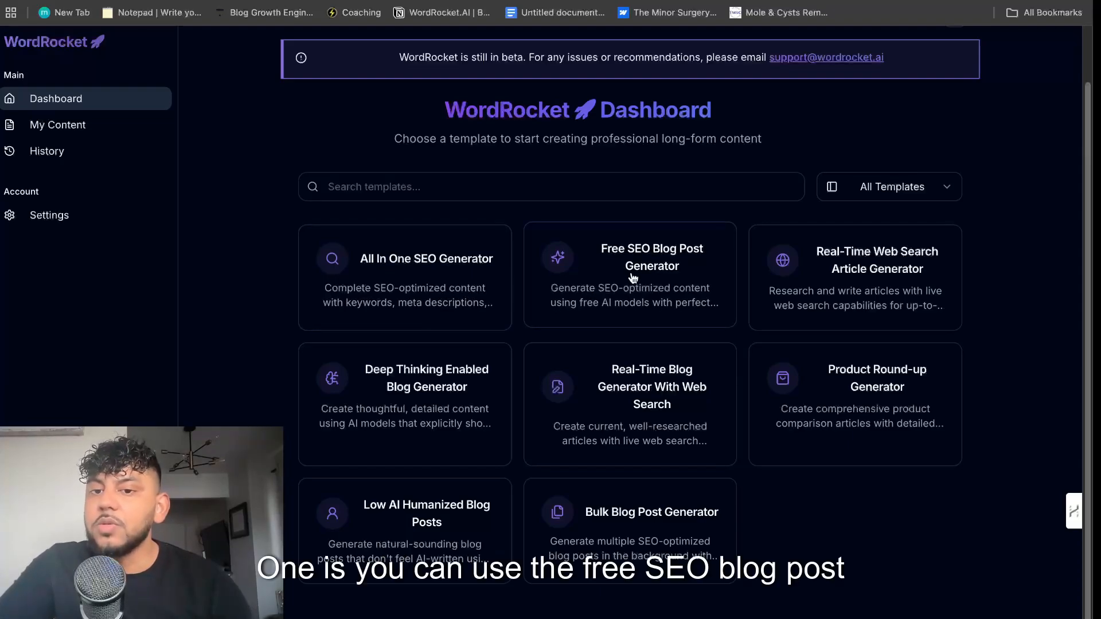
Start the Free SEO Blog Post Generator and move down to its empty Content Form
left_click(630, 275)
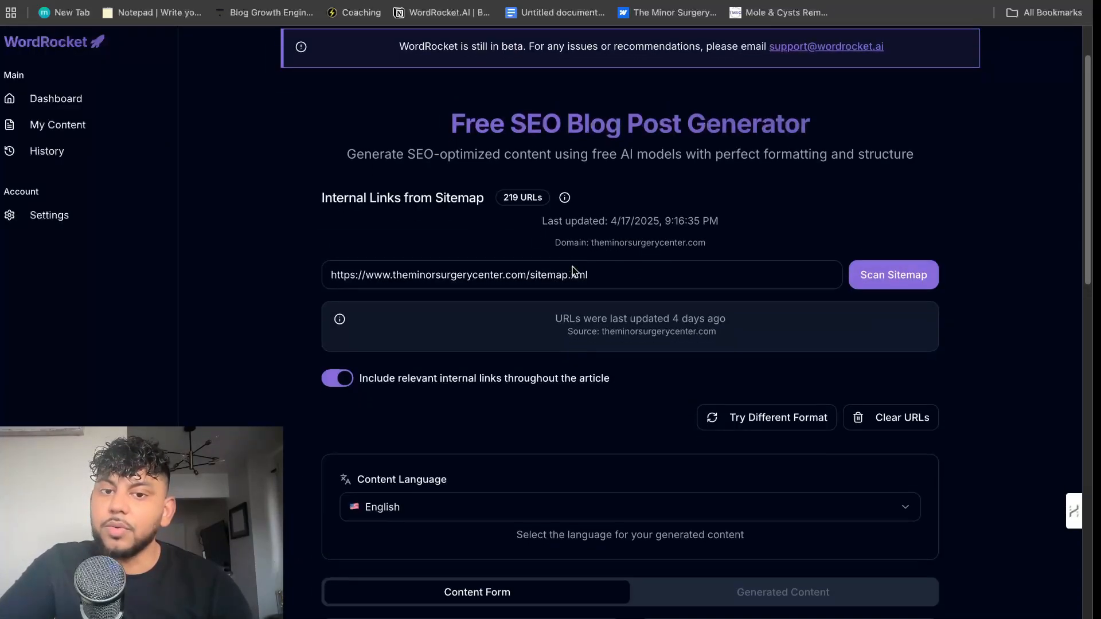
scroll("down", 3)
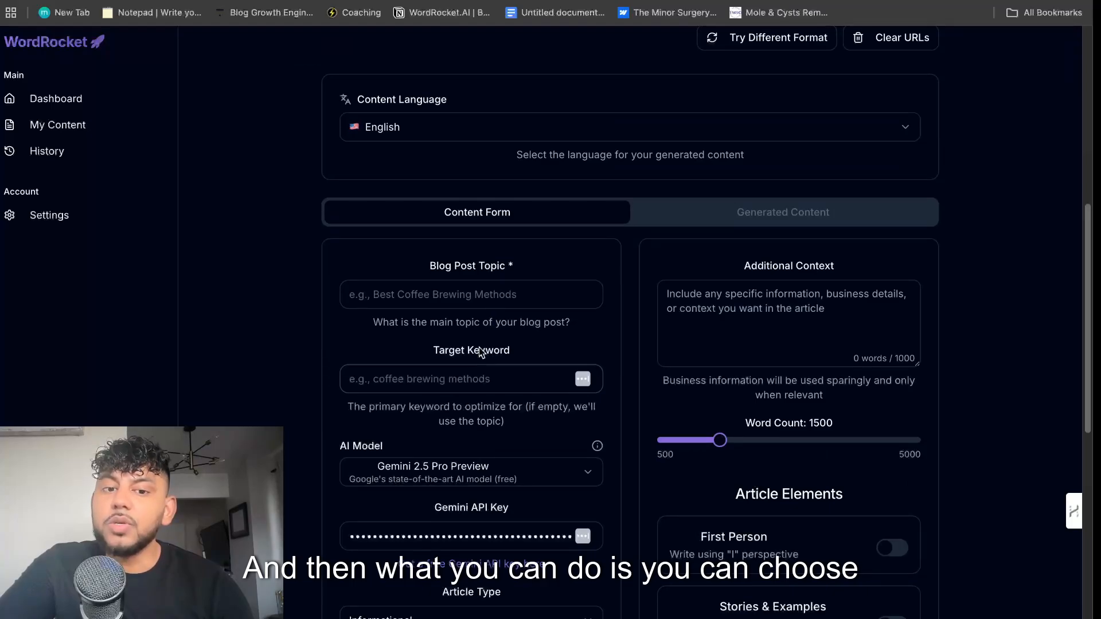
scroll("down", 3)
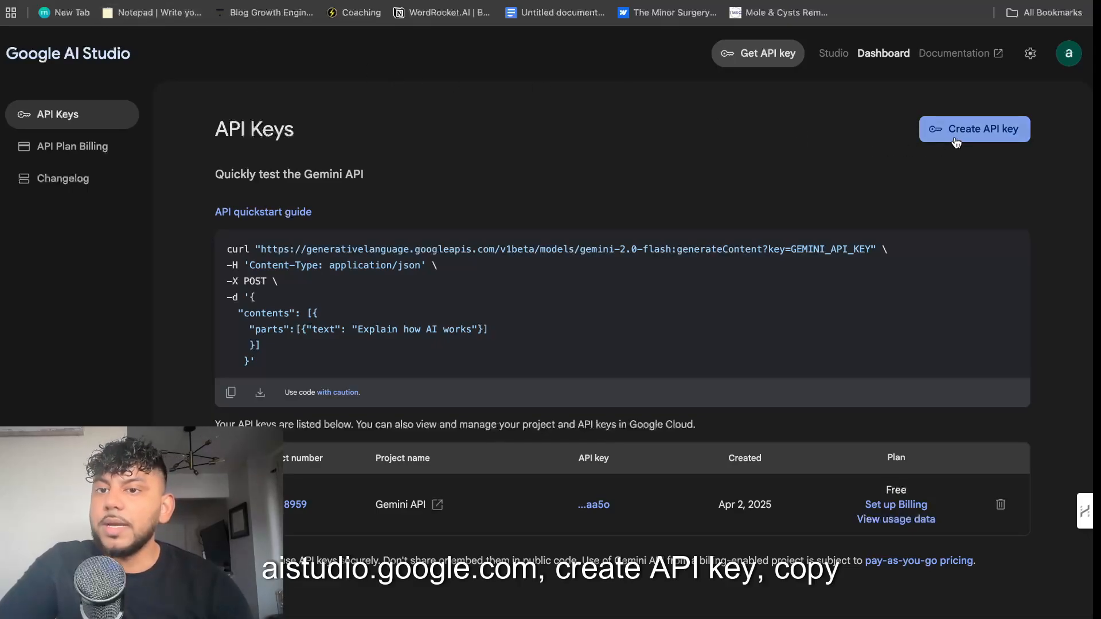
Return to the WordRocket generator page with the 219-URL sitemap loaded
left_click(442, 12)
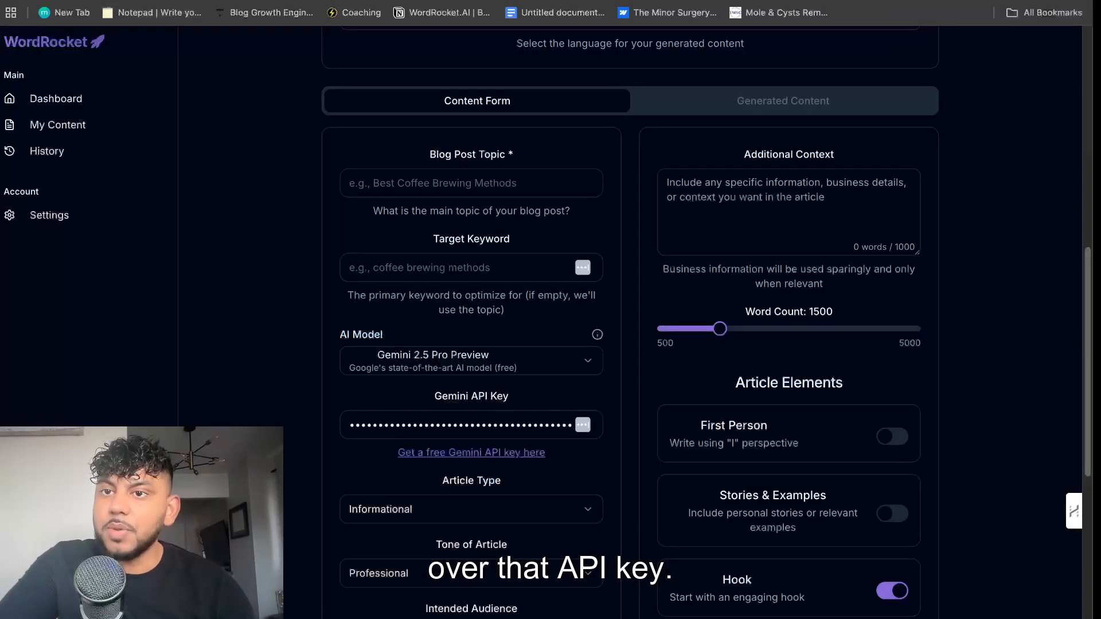
scroll("up", 3)
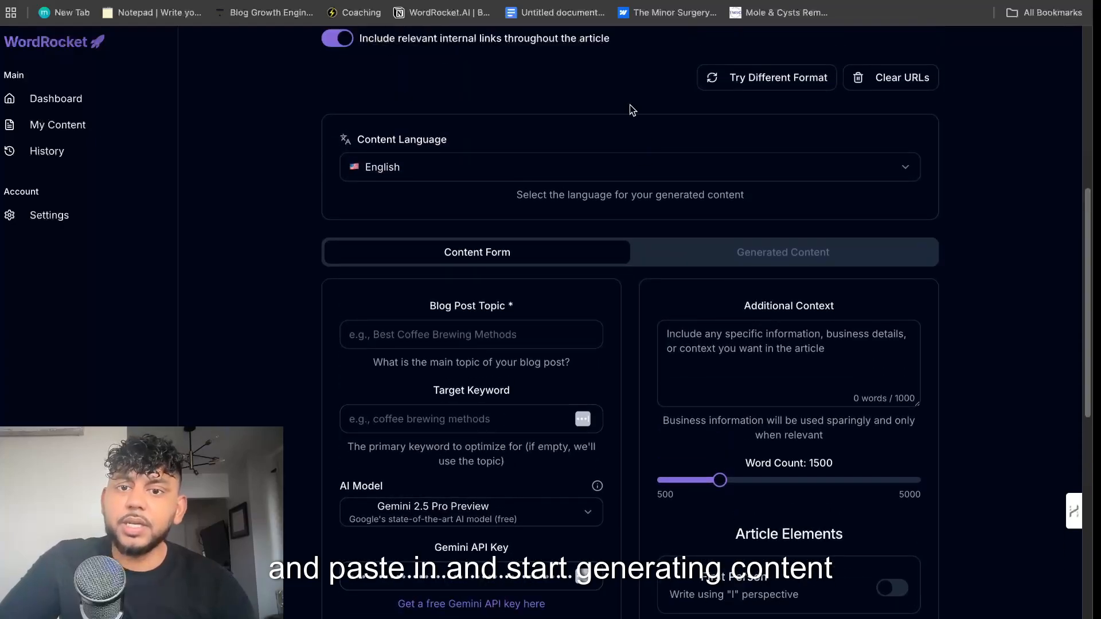
scroll("up", 3)
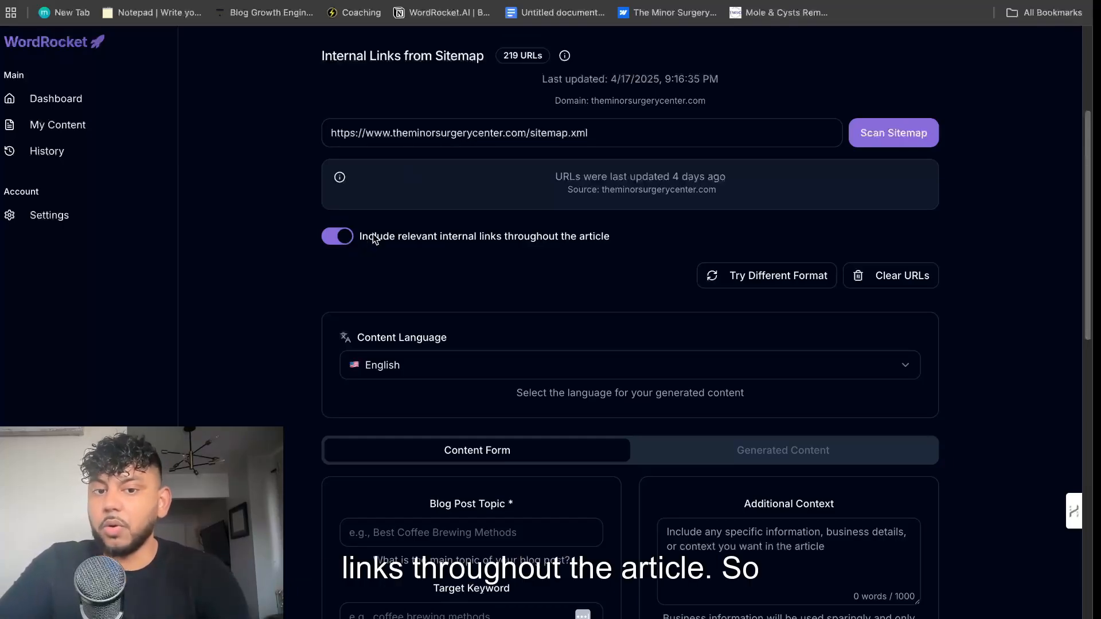
mouse_move(365, 249)
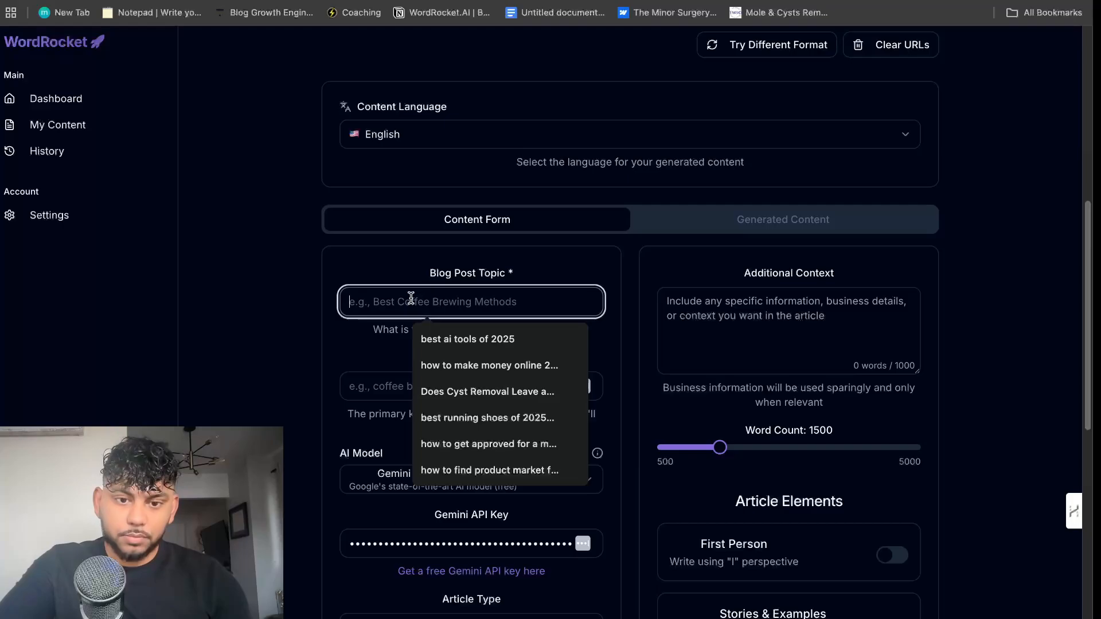
Enter topic 'how to prepare for a minor surgery' and keyword 'prepare for a minor surgery'
type("how to prepare for a minor surgery")
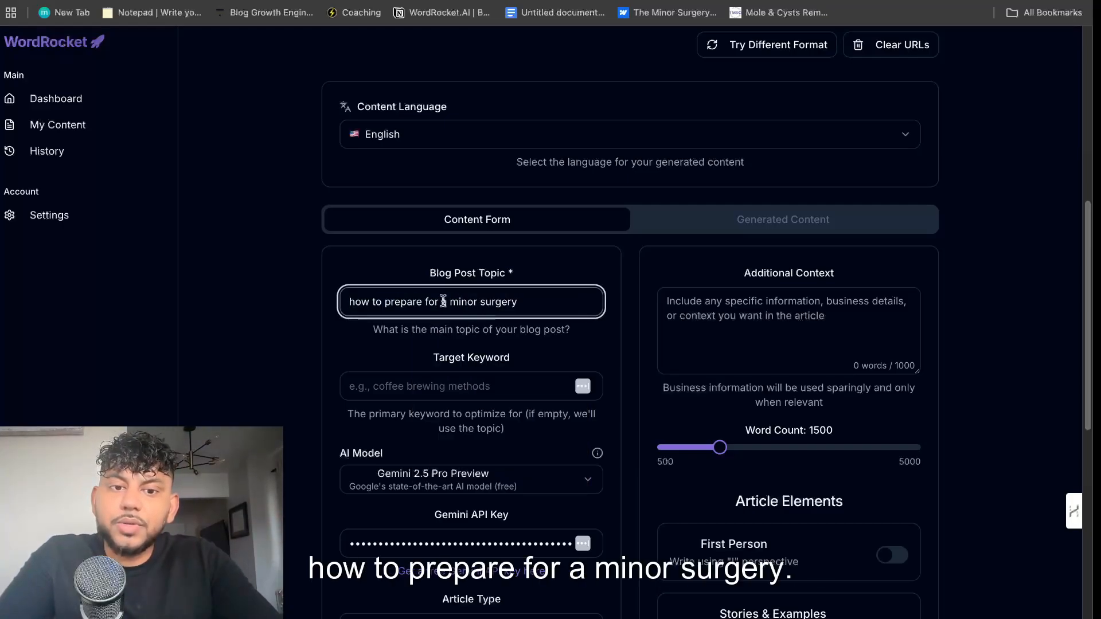
left_click(463, 386)
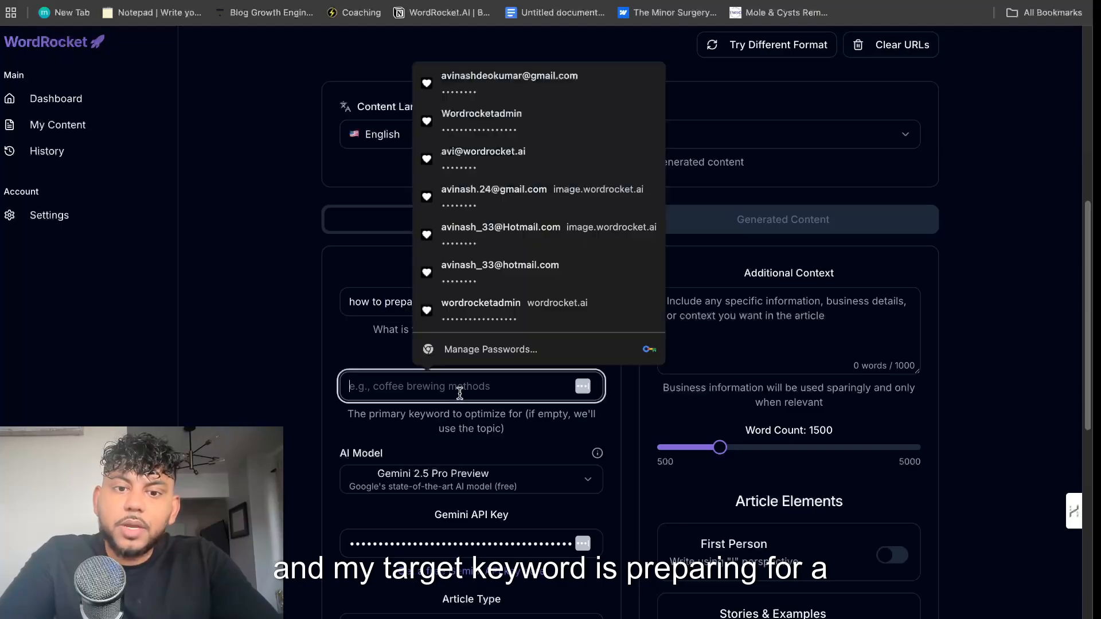
type("prepare for a minor surgery")
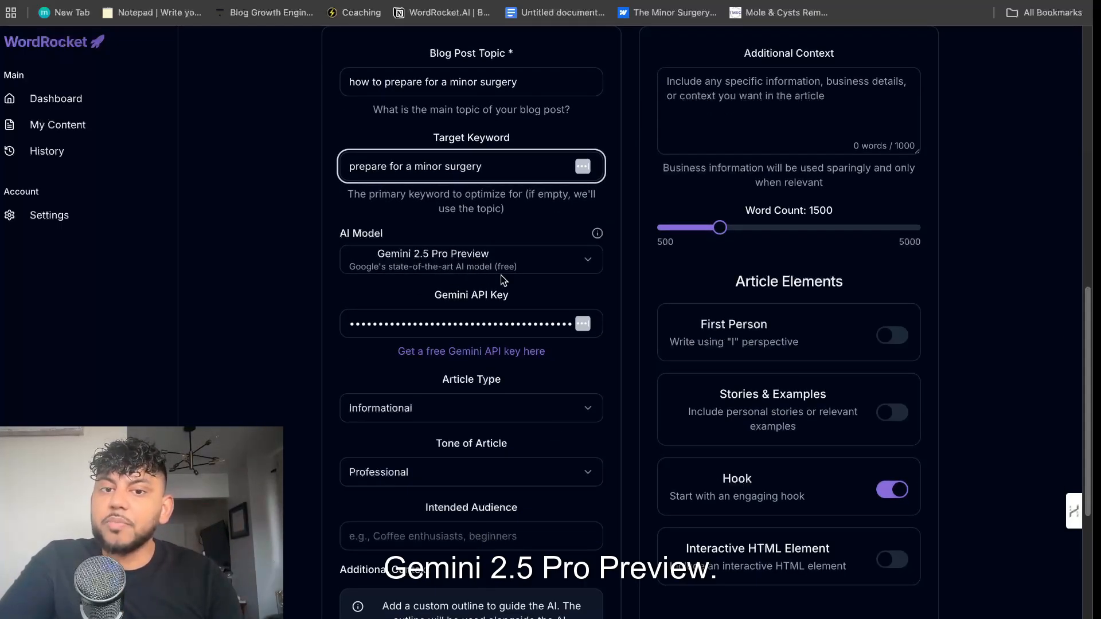
Enable the Interactive HTML Element for the 3100-word article
scroll("down", 3)
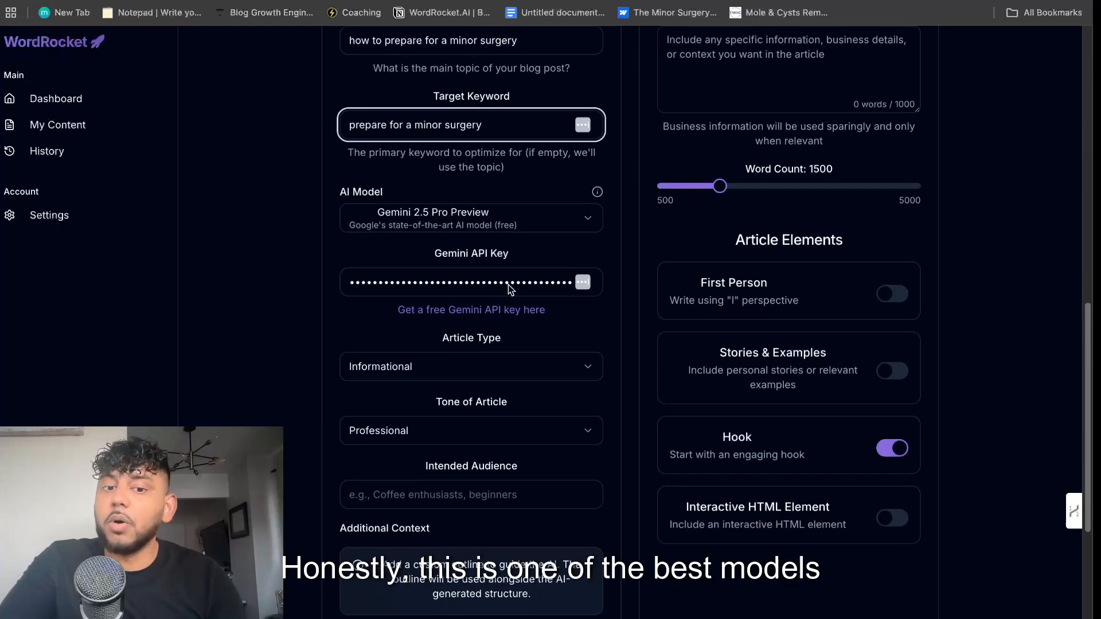
scroll("up", 3)
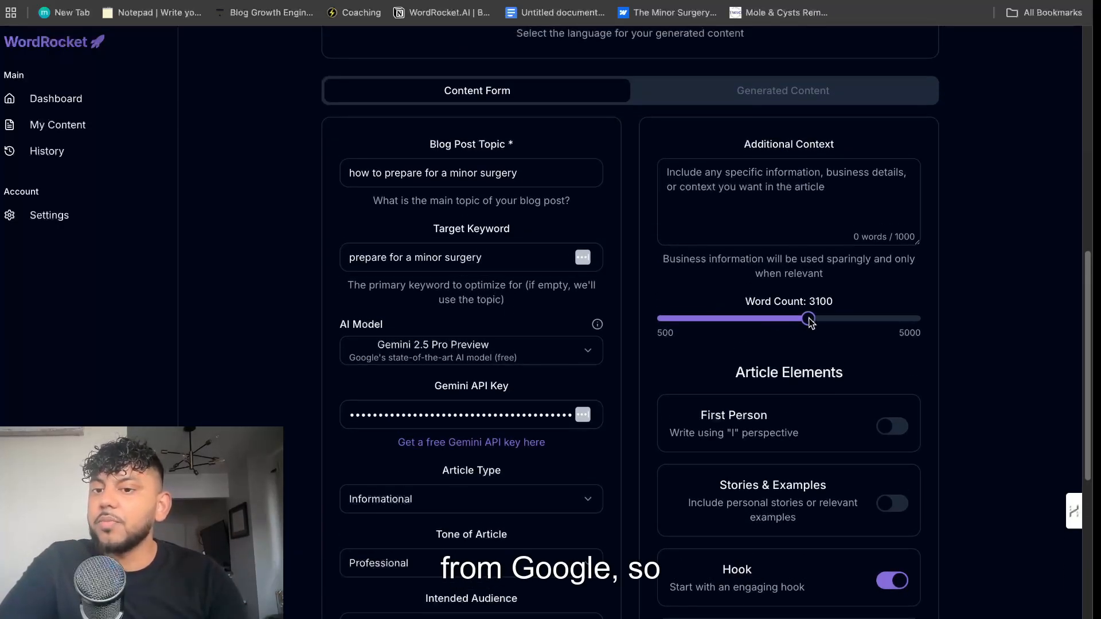
scroll("down", 3)
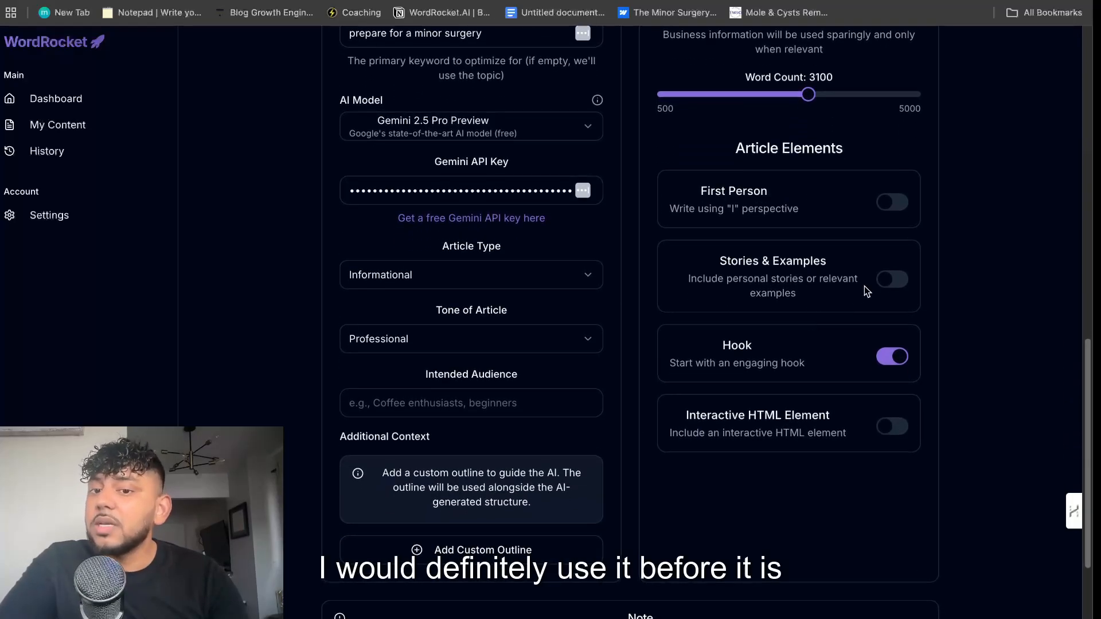
left_click(893, 426)
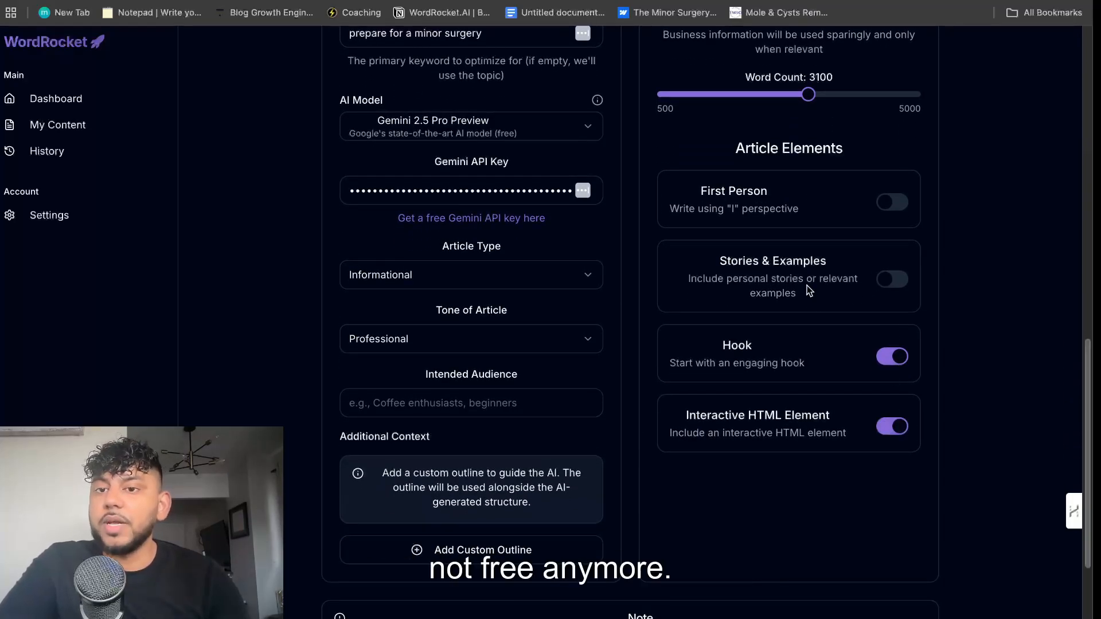
scroll("up", 3)
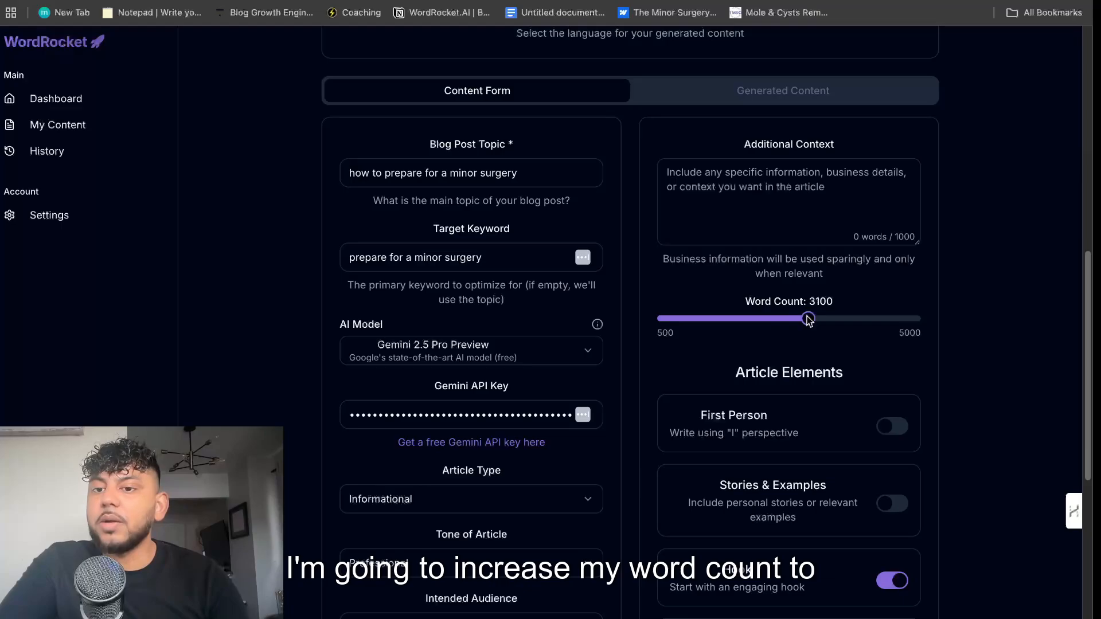
scroll("down", 3)
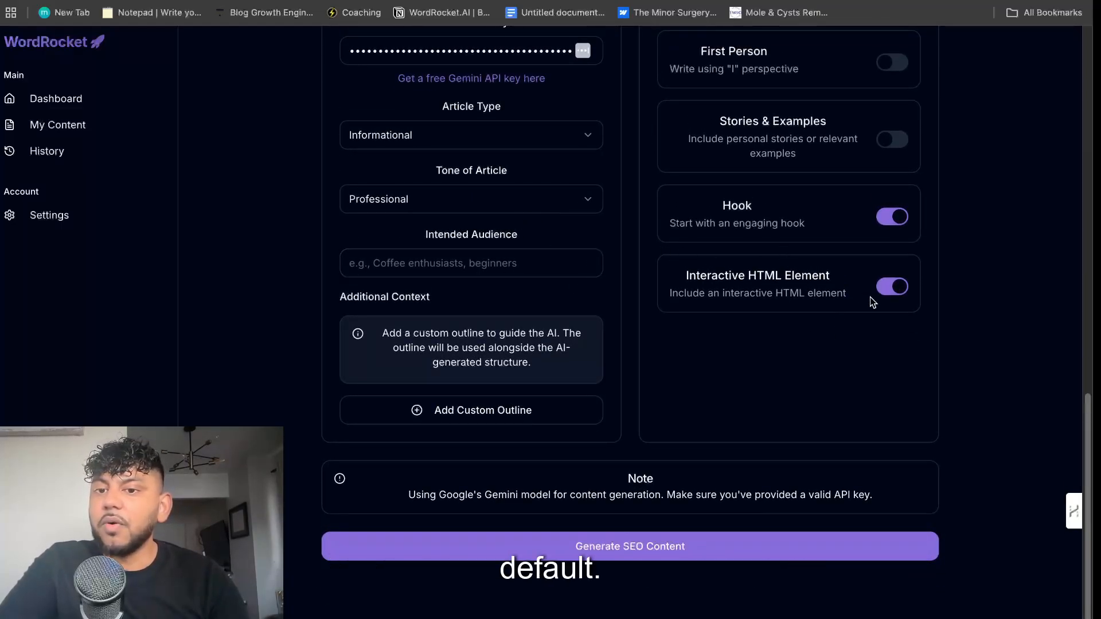
scroll("up", 3)
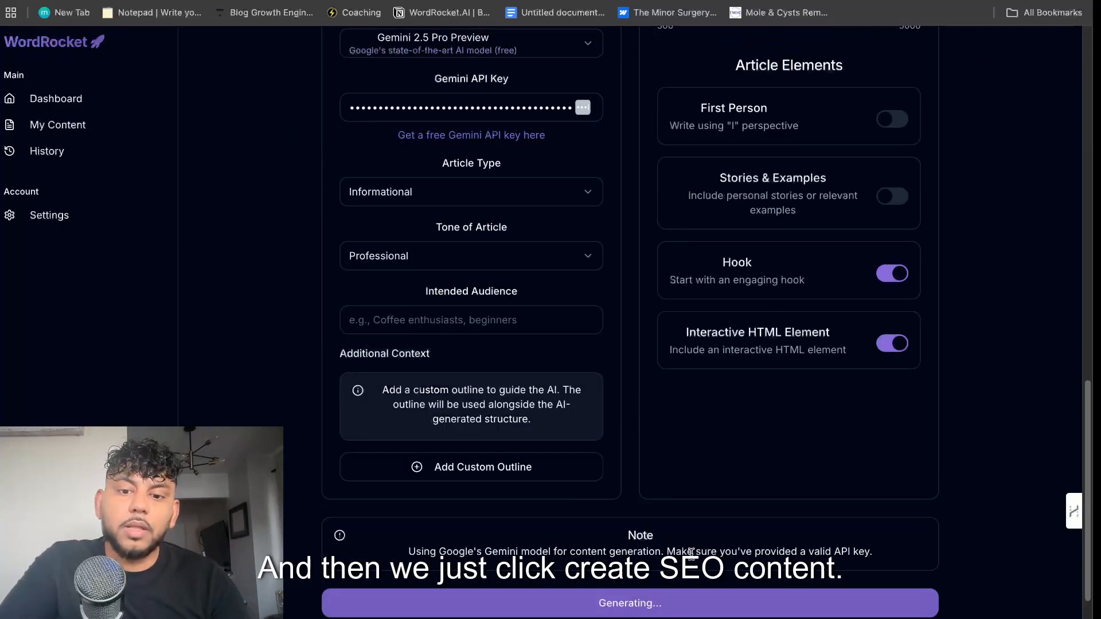
Review the preview of the generated 'Ready for Relief' minor-surgery guide
scroll("up", 3)
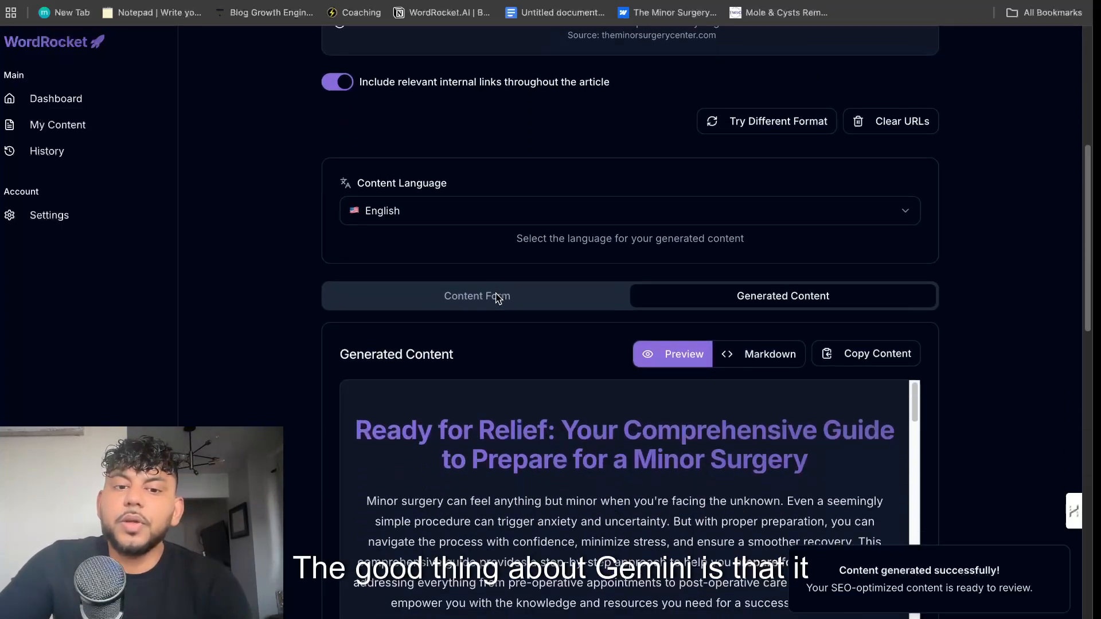
scroll("down", 3)
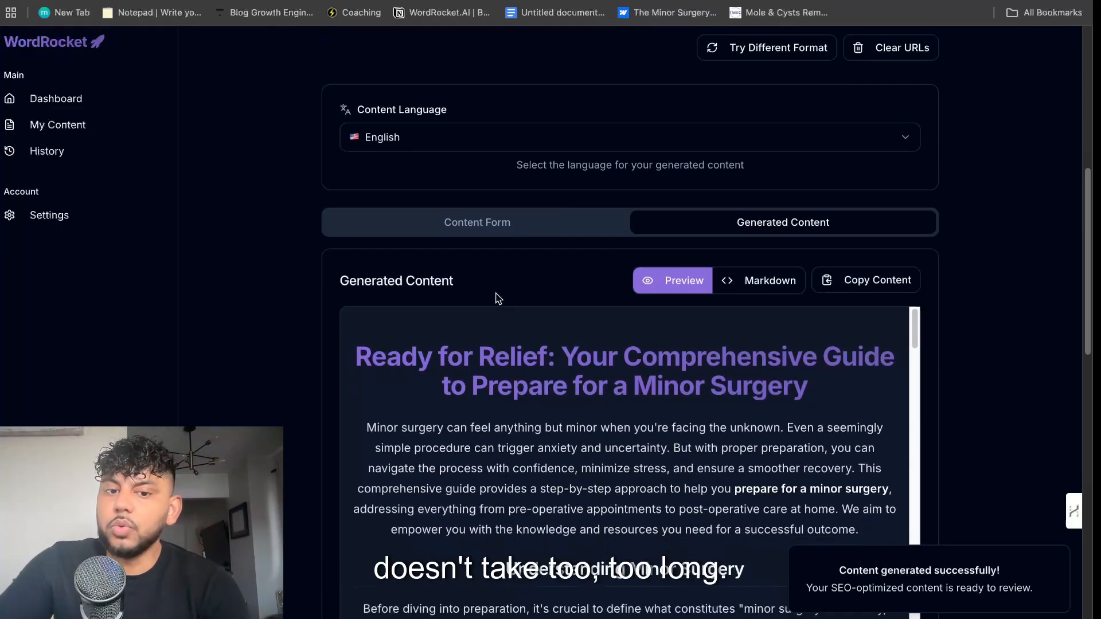
scroll("up", 3)
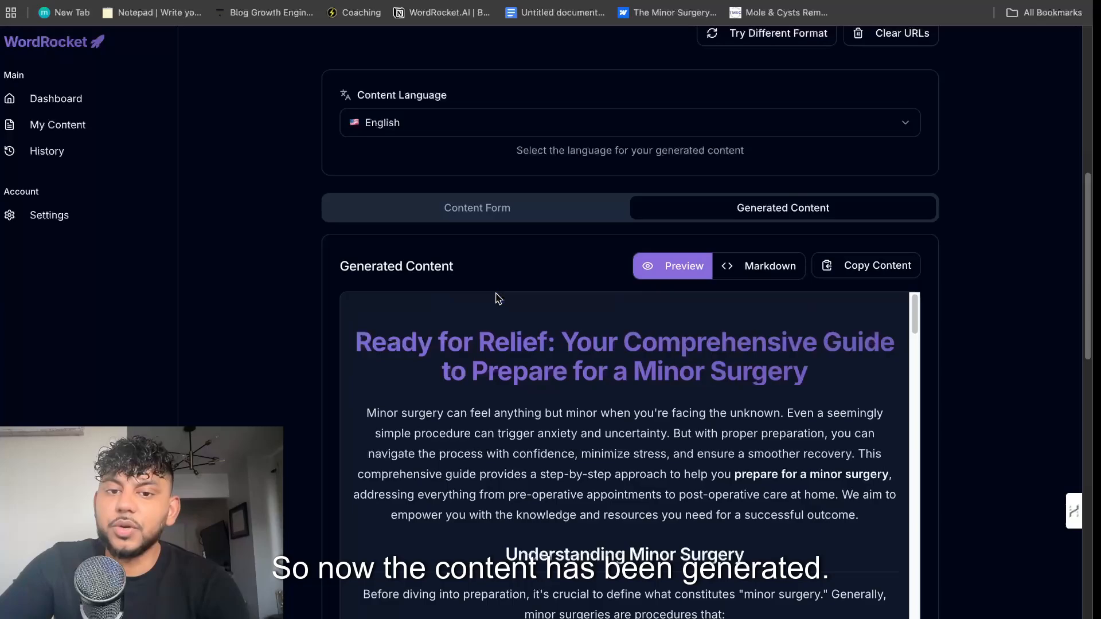
scroll("up", 3)
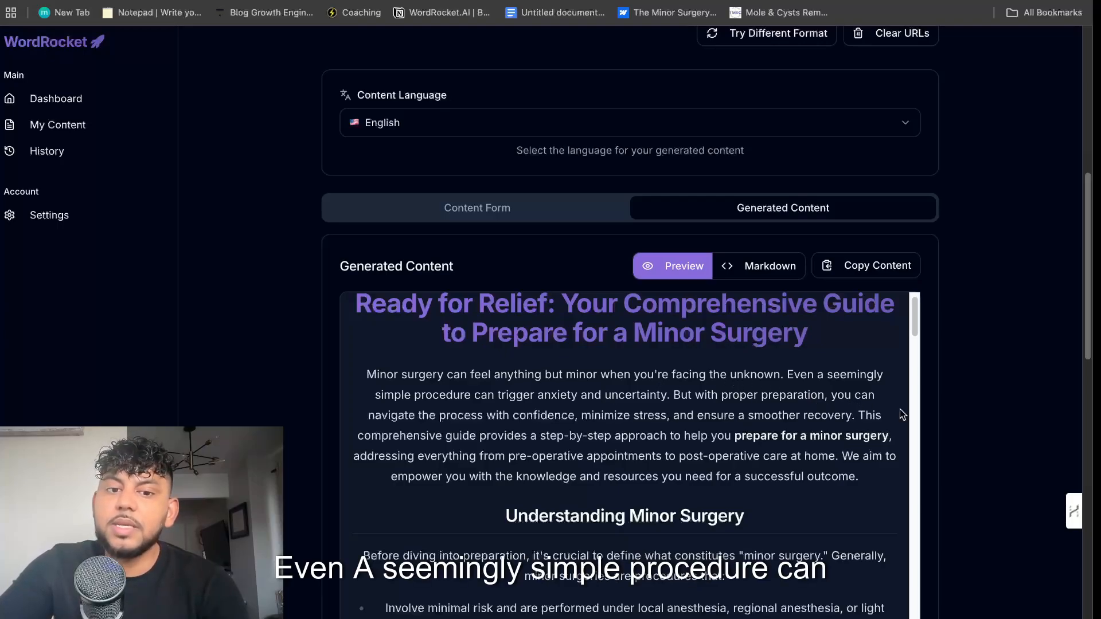
scroll("down", 3)
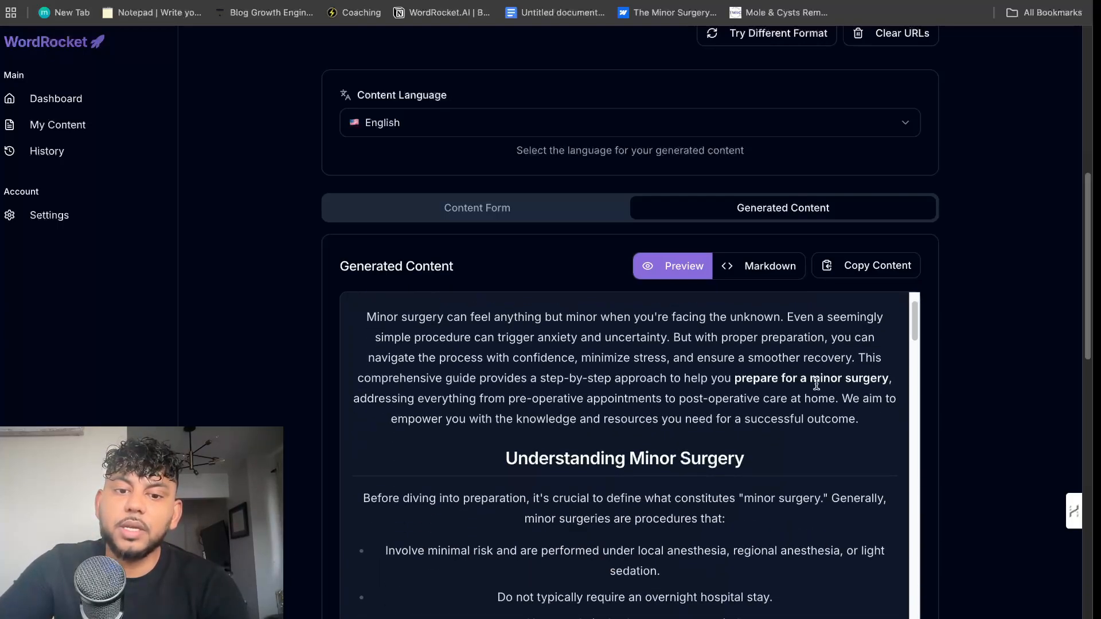
scroll("down", 3)
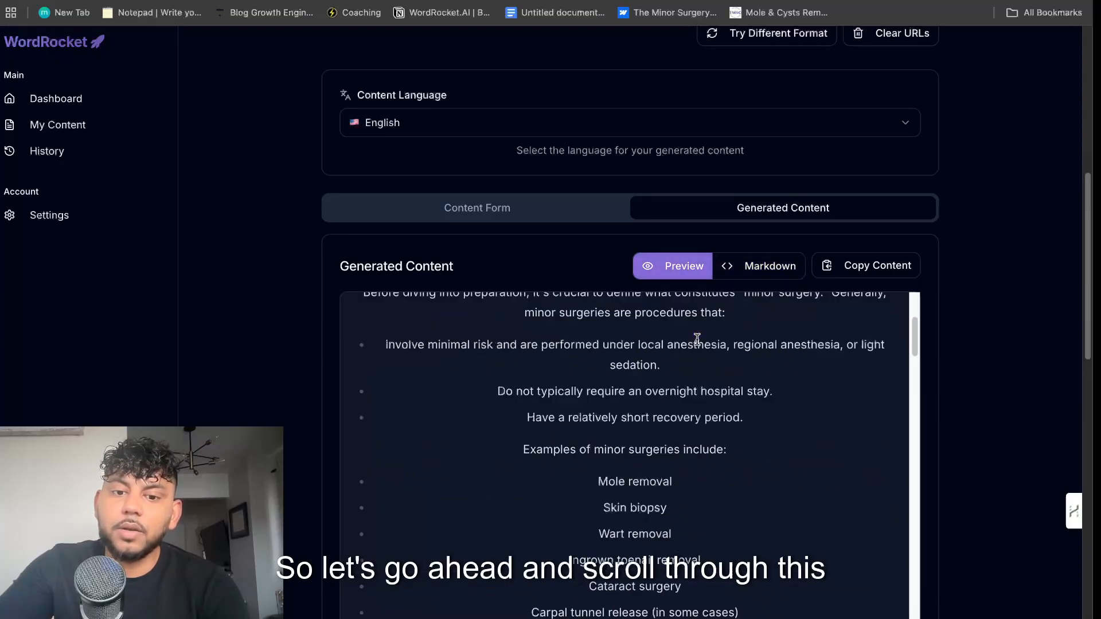
scroll("down", 3)
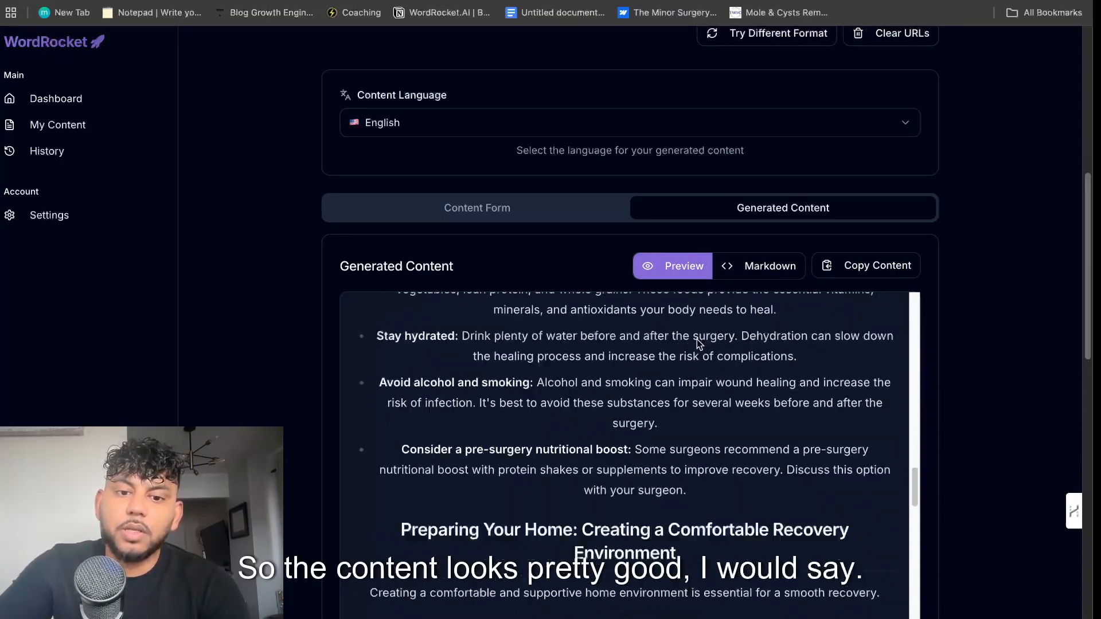
scroll("down", 3)
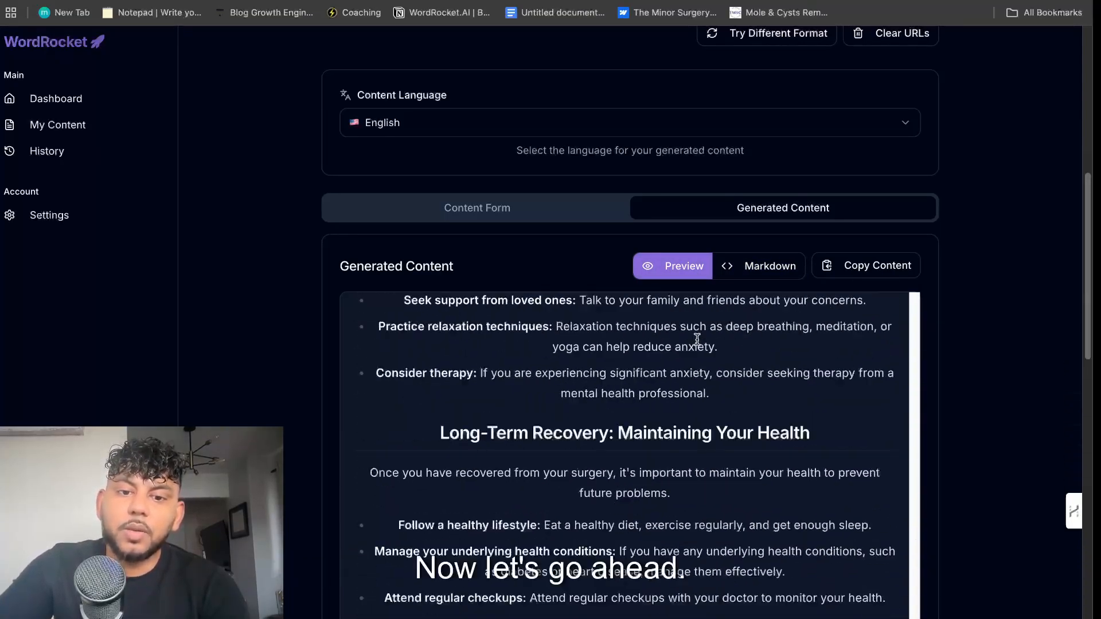
scroll("down", 3)
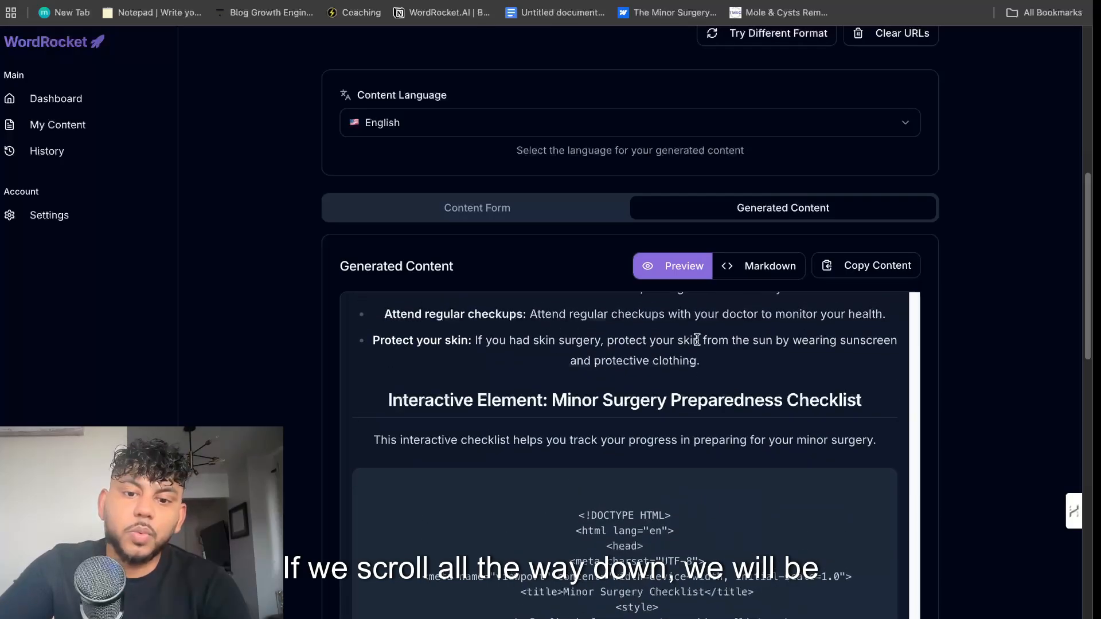
scroll("down", 3)
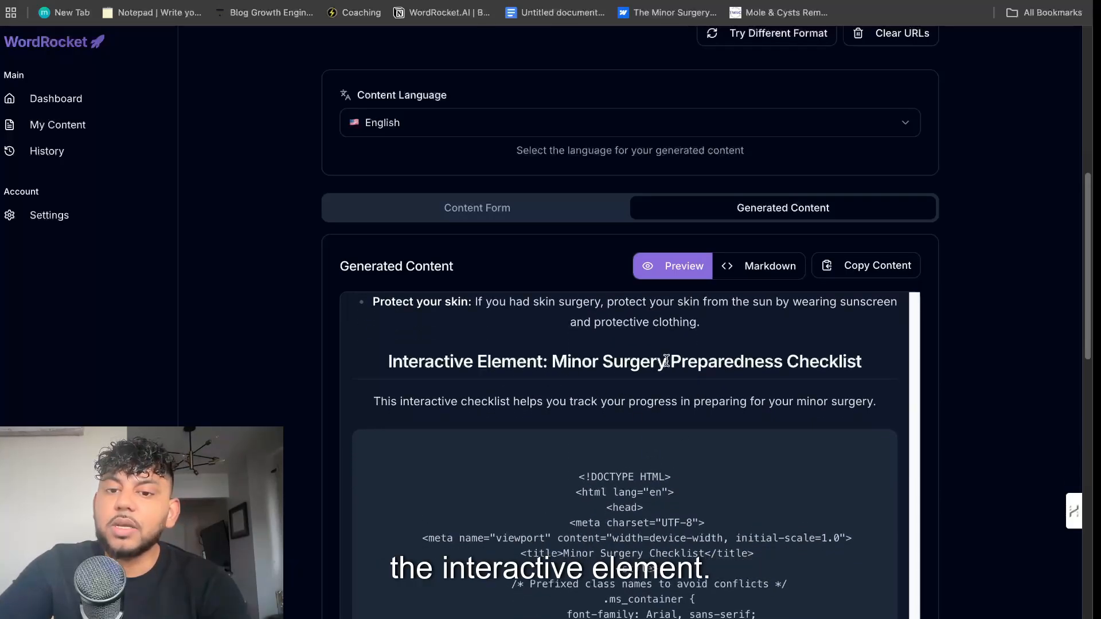
scroll("down", 3)
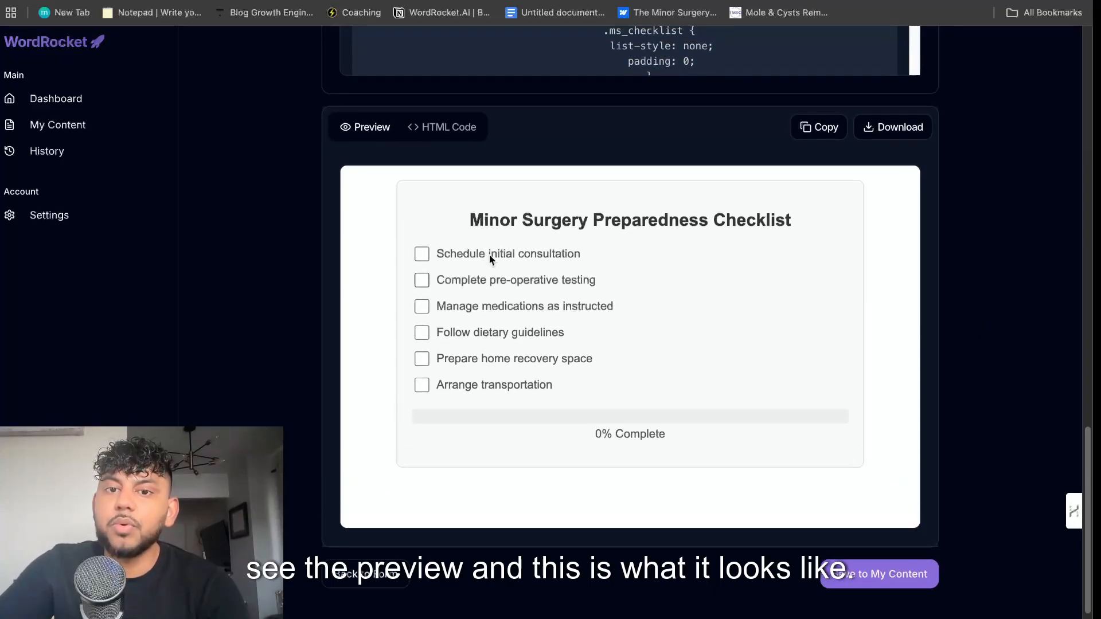
Tick checklist items in the HTML preview to test the progress bar, reaching 83% Complete
left_click(422, 254)
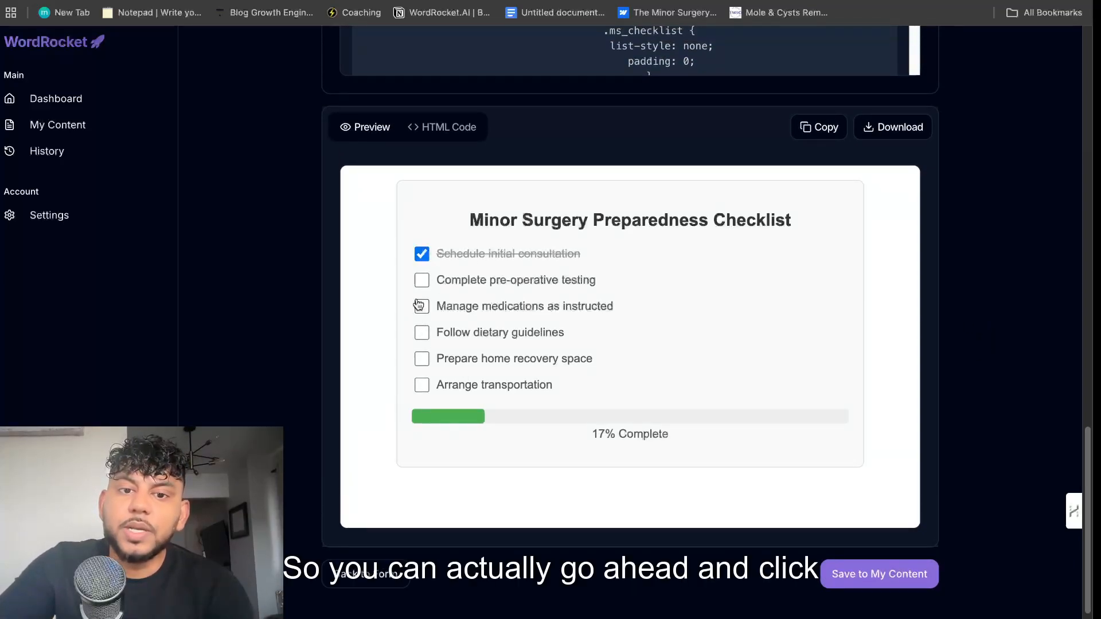
left_click(421, 386)
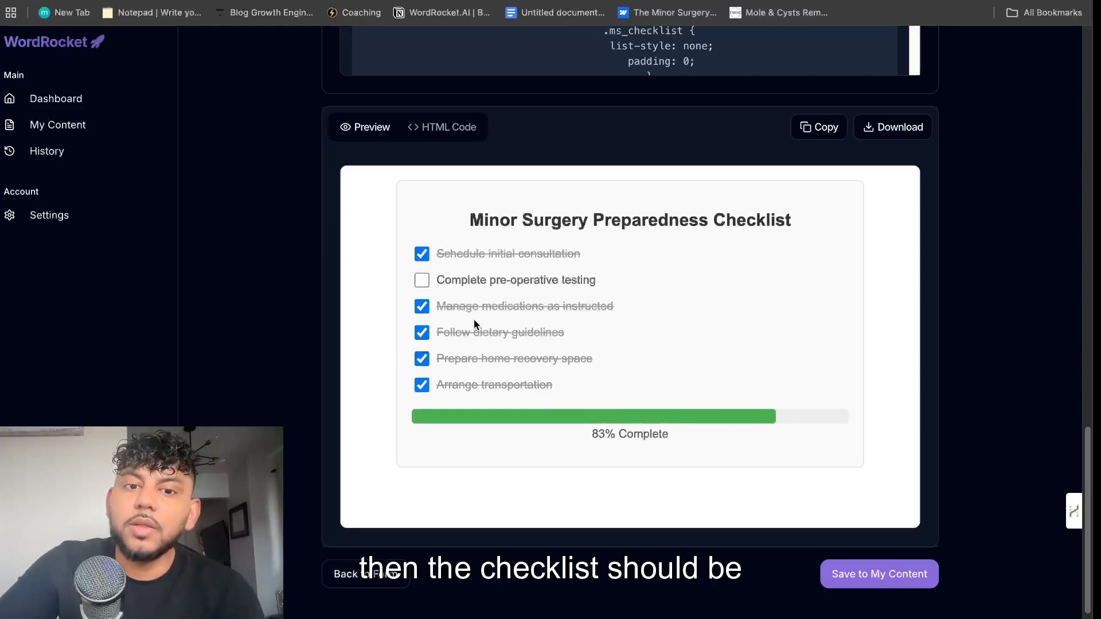
left_click(421, 280)
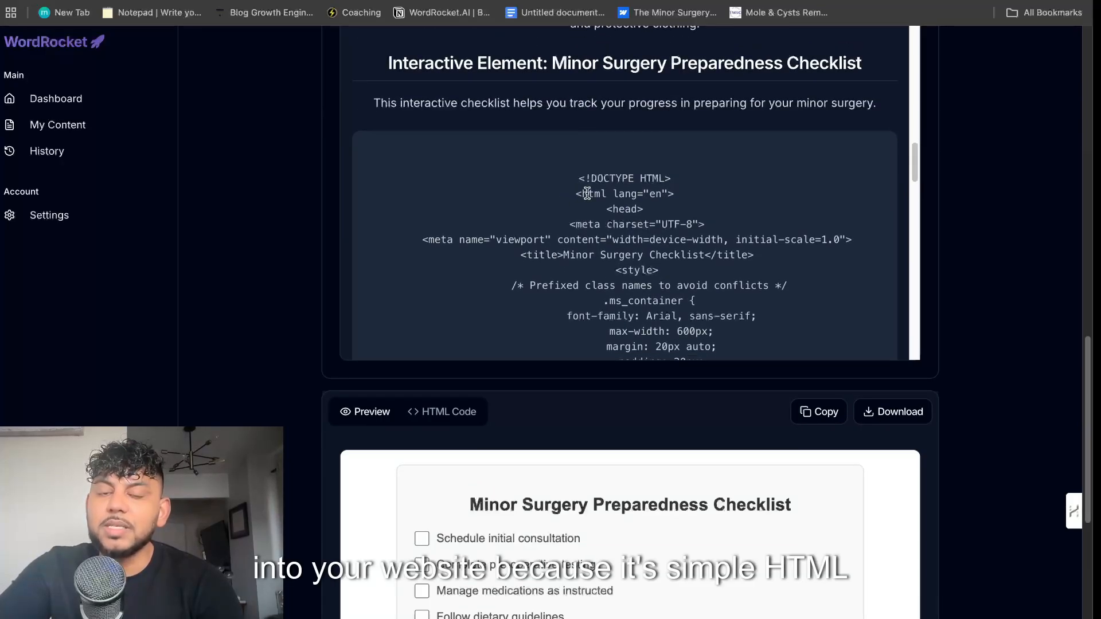
Copy the generated minor-surgery article's content to the clipboard
scroll("up", 3)
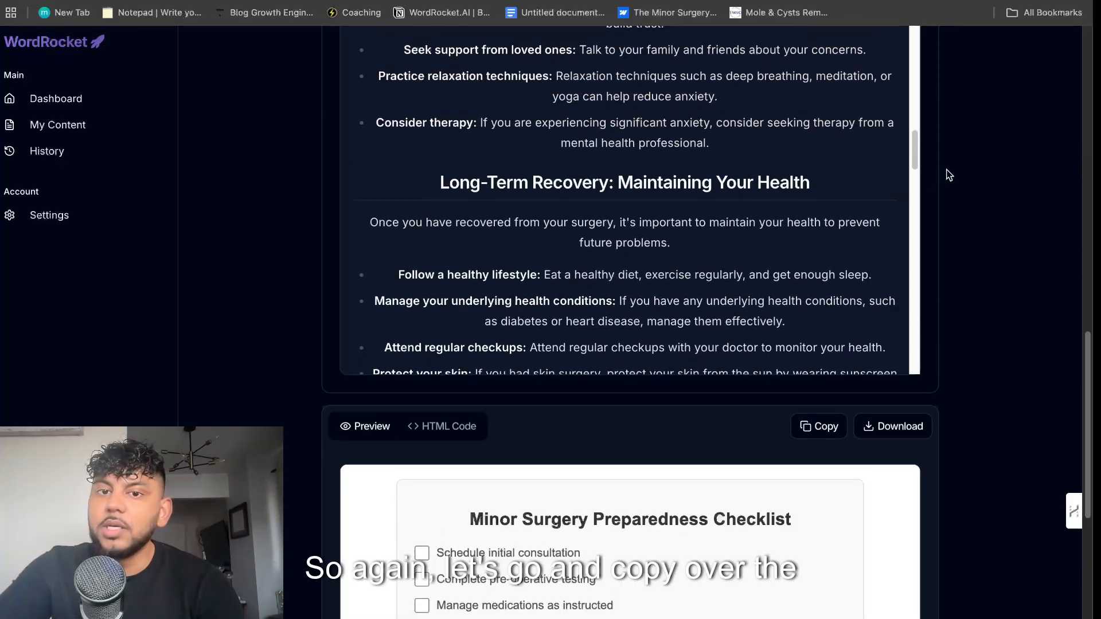
scroll("up", 3)
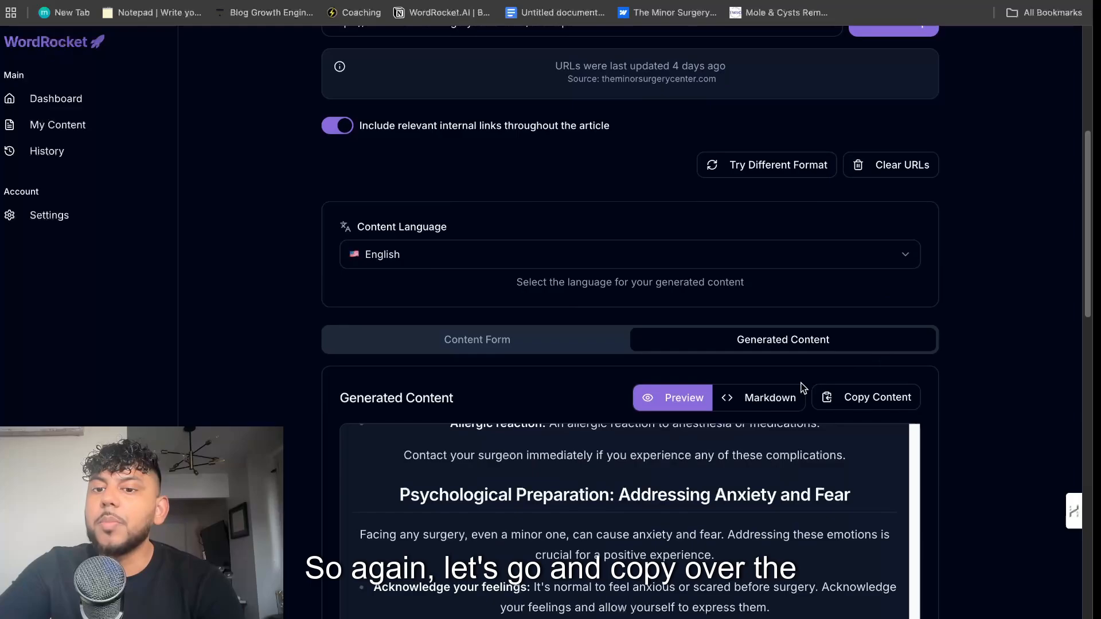
left_click(559, 13)
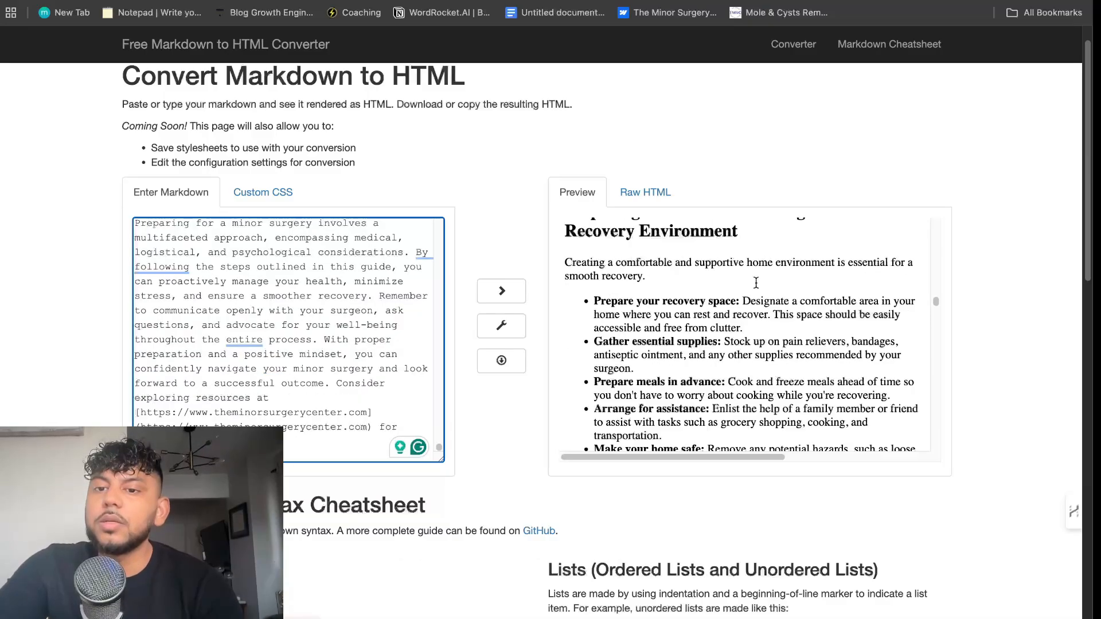
Review the article rendered as HTML in the Markdown converter, including its checklist code
scroll("up", 3)
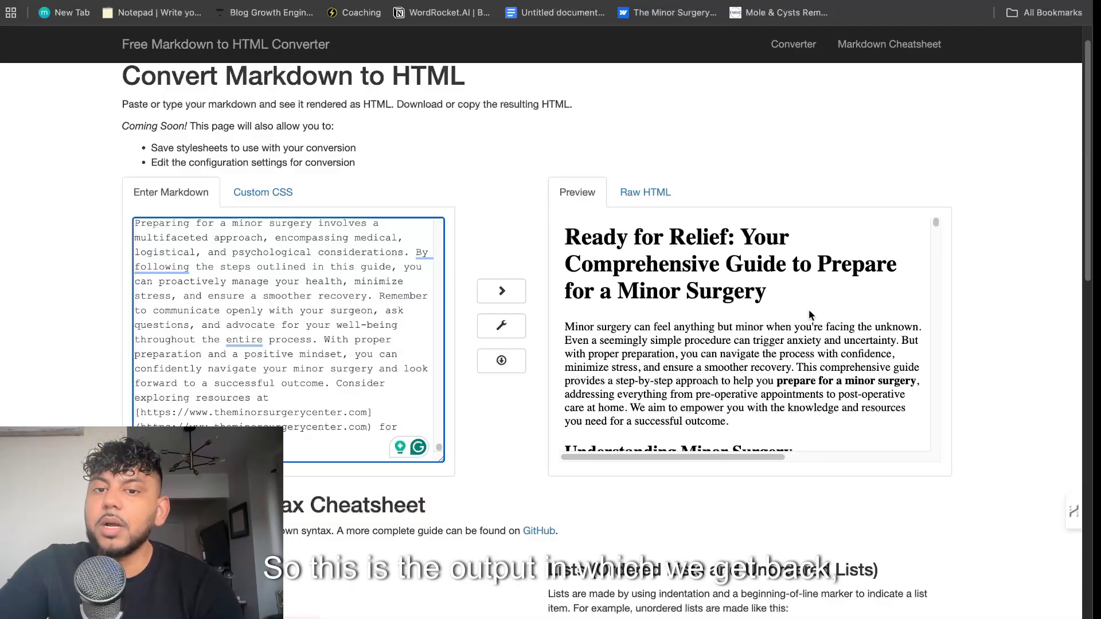
scroll("down", 3)
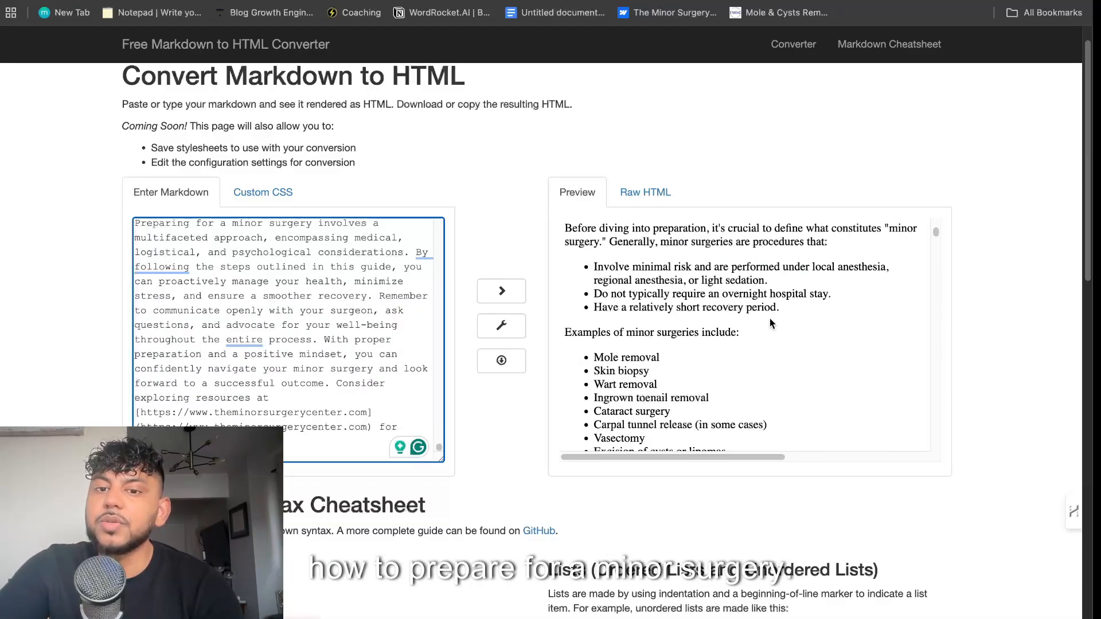
scroll("down", 3)
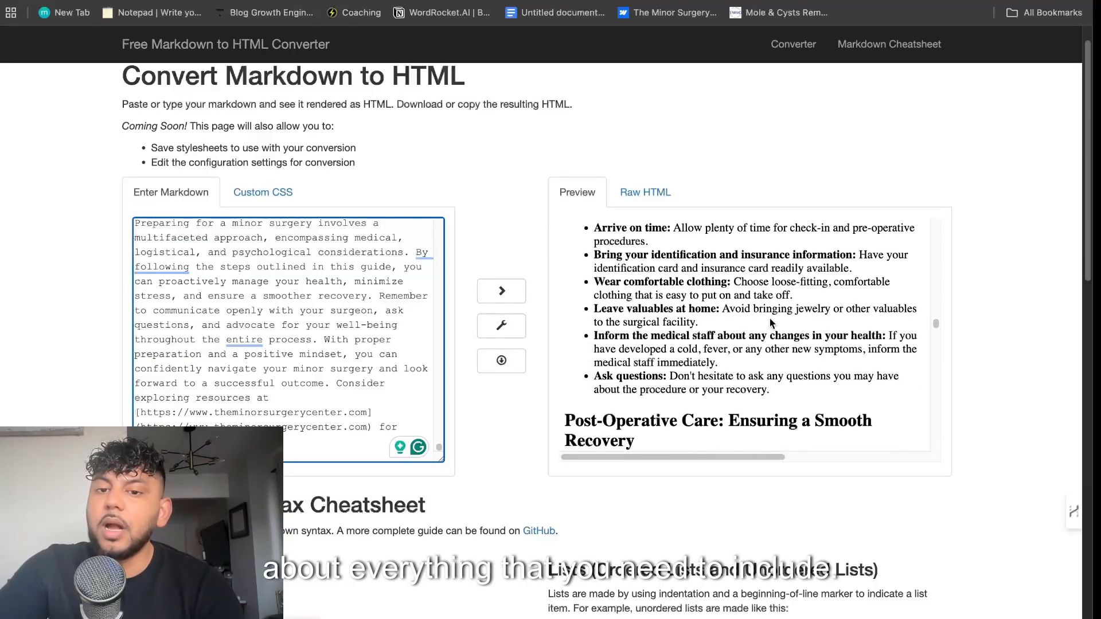
left_click(645, 192)
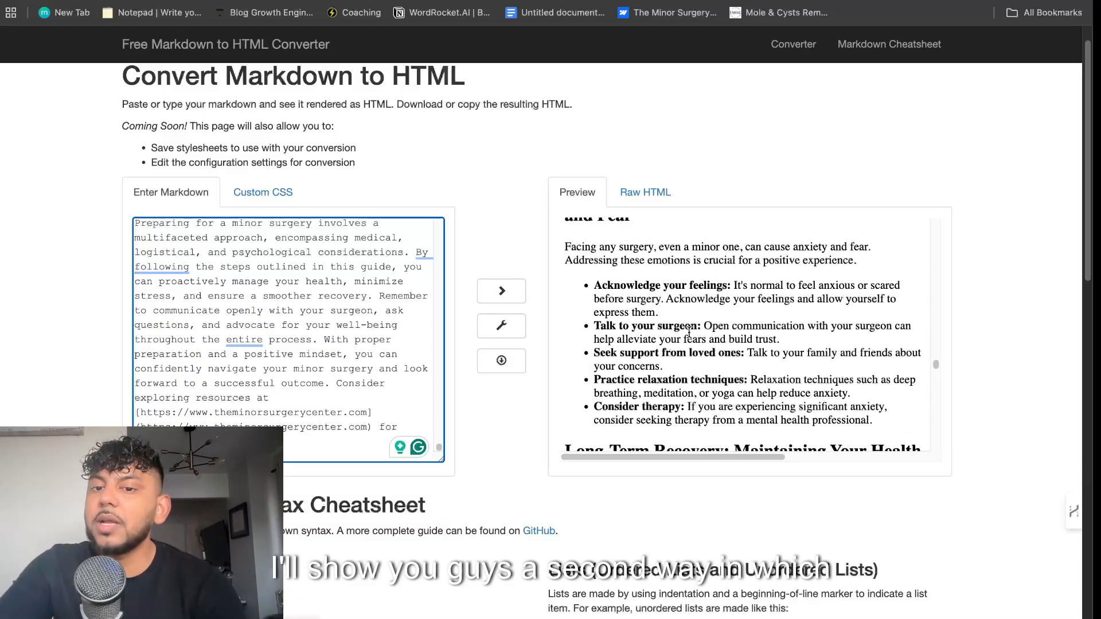
left_click(645, 191)
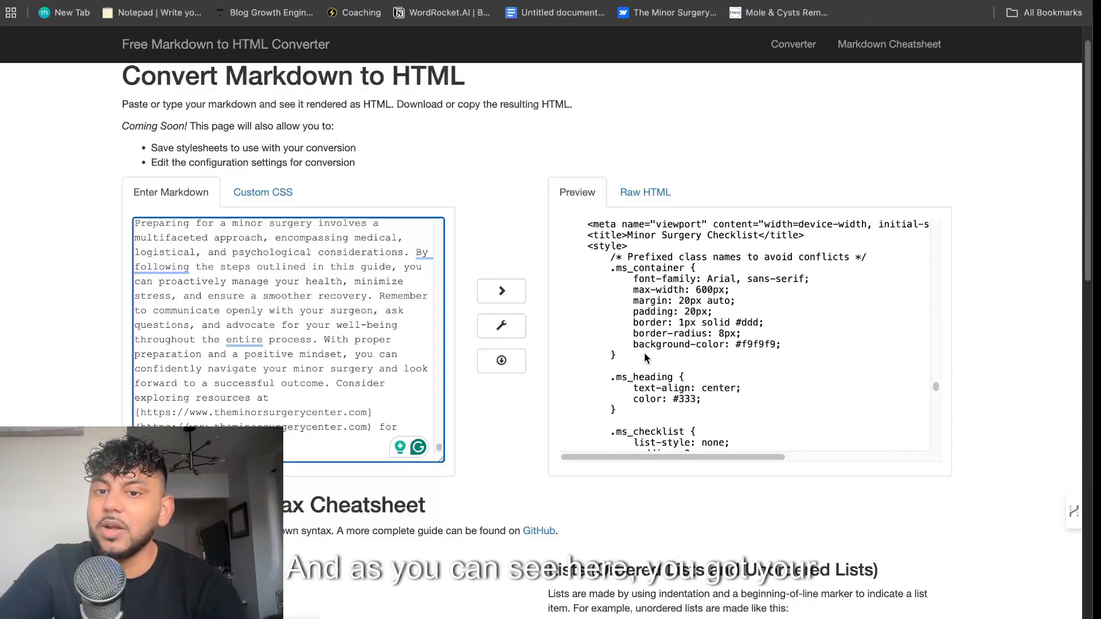
scroll("down", 3)
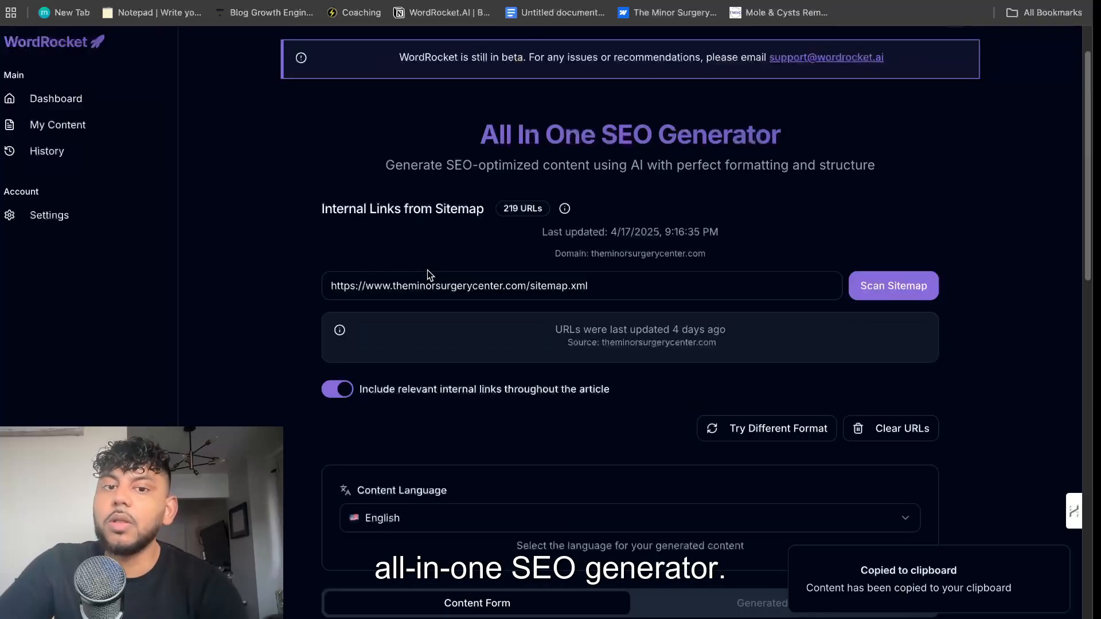
Set the second article to Gemini 2.5 Pro with topic 'how to prepare for a minor surgery'
scroll("down", 3)
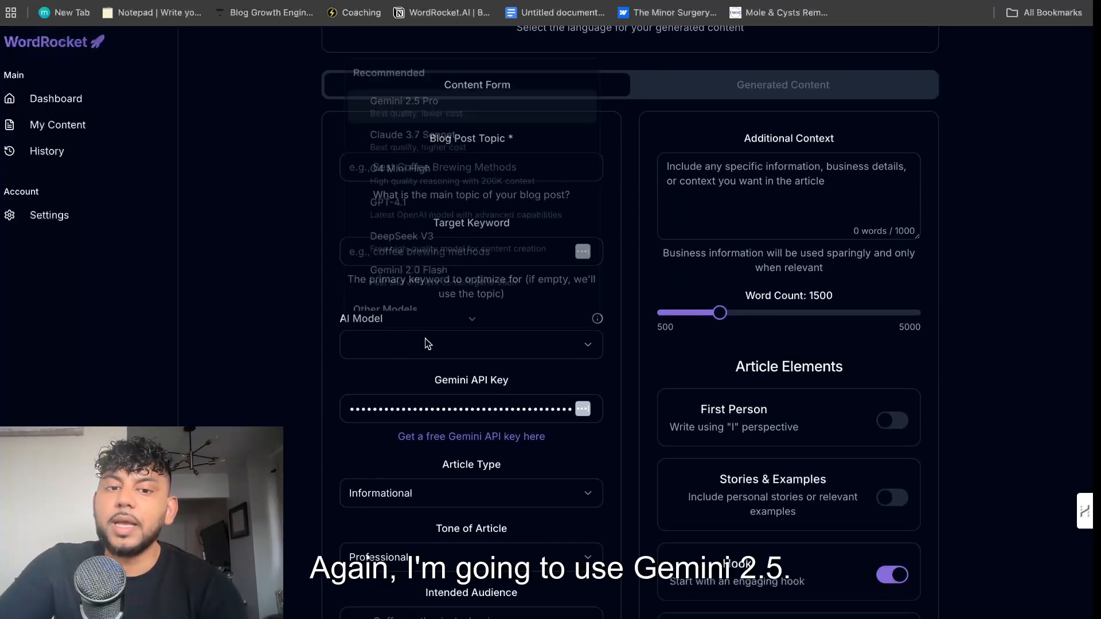
left_click(403, 101)
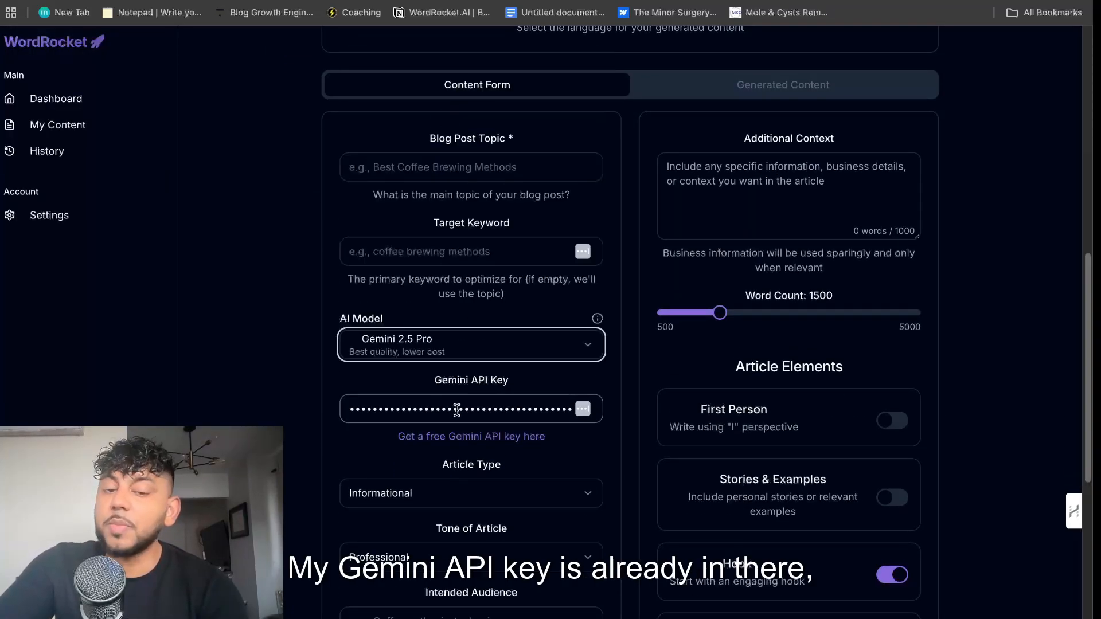
left_click(470, 168)
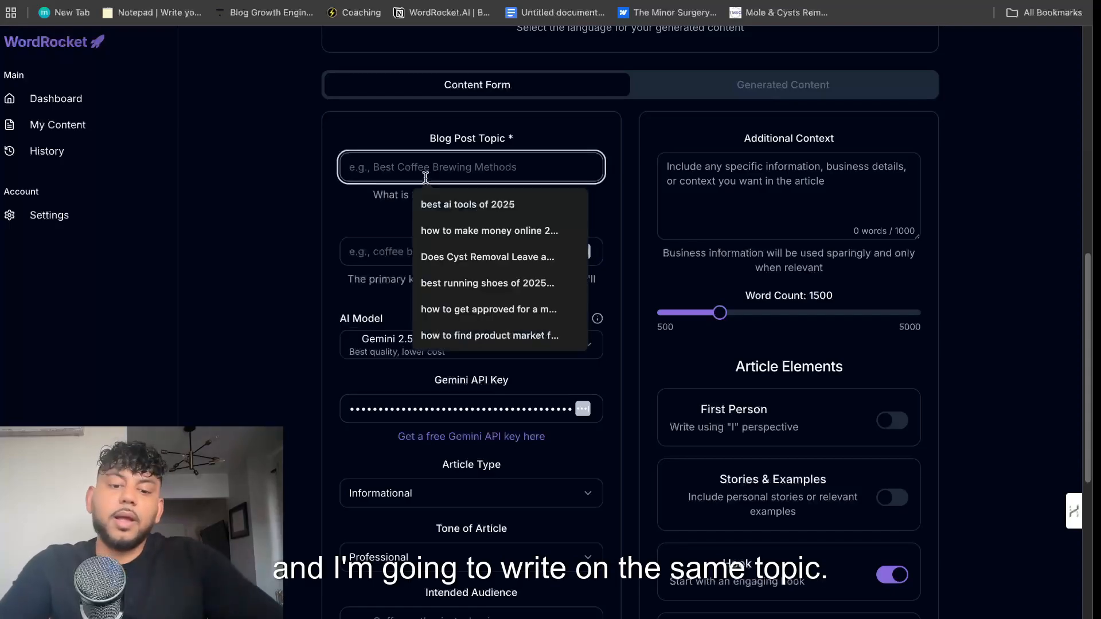
type("how to")
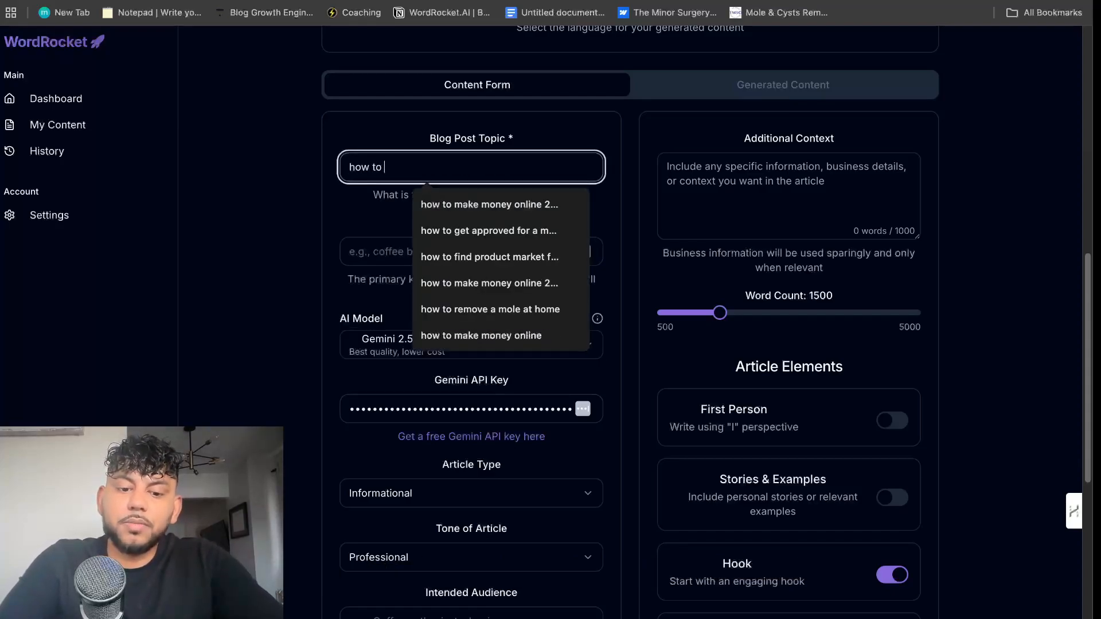
type("prepare for a minor surgery")
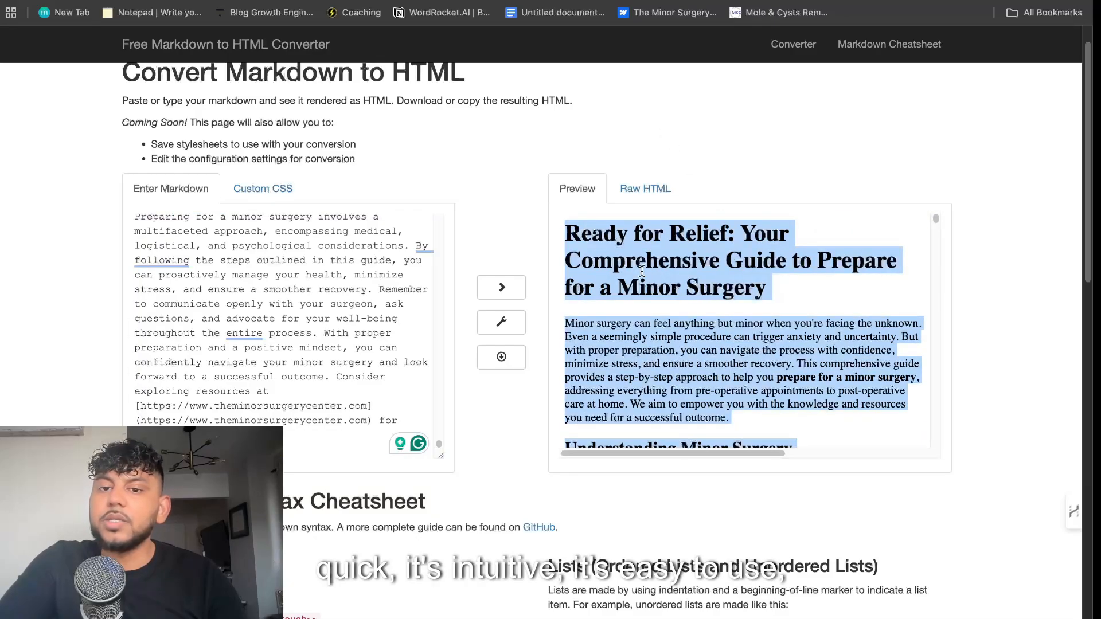
Leave the second article generating and bring up the WordRocket dashboard in a new tab
left_click(442, 12)
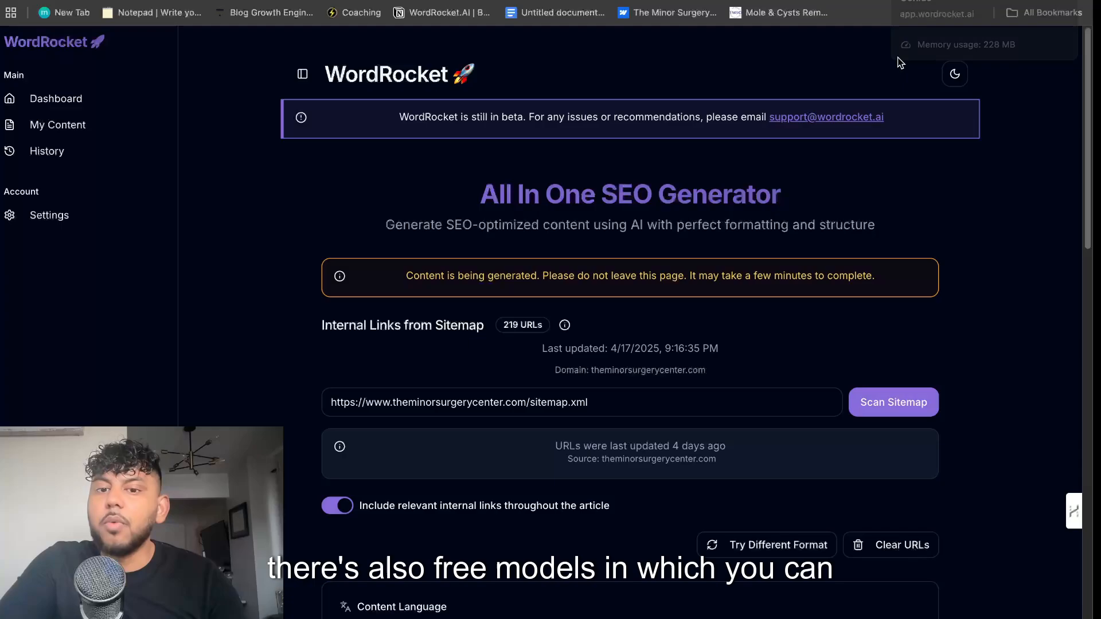
scroll("down", 3)
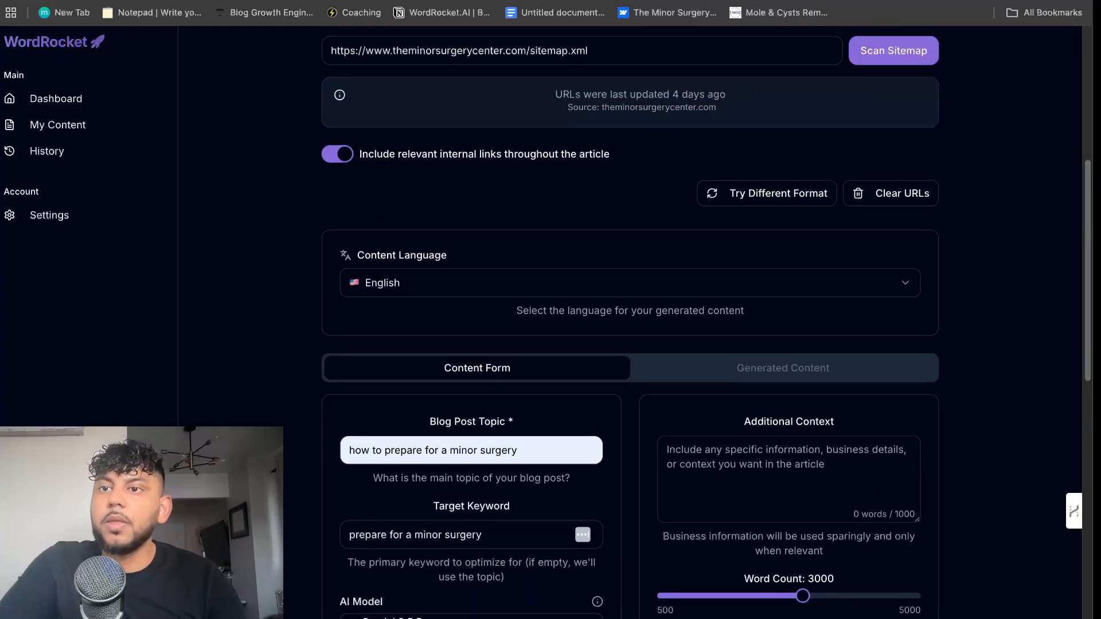
left_click(62, 11)
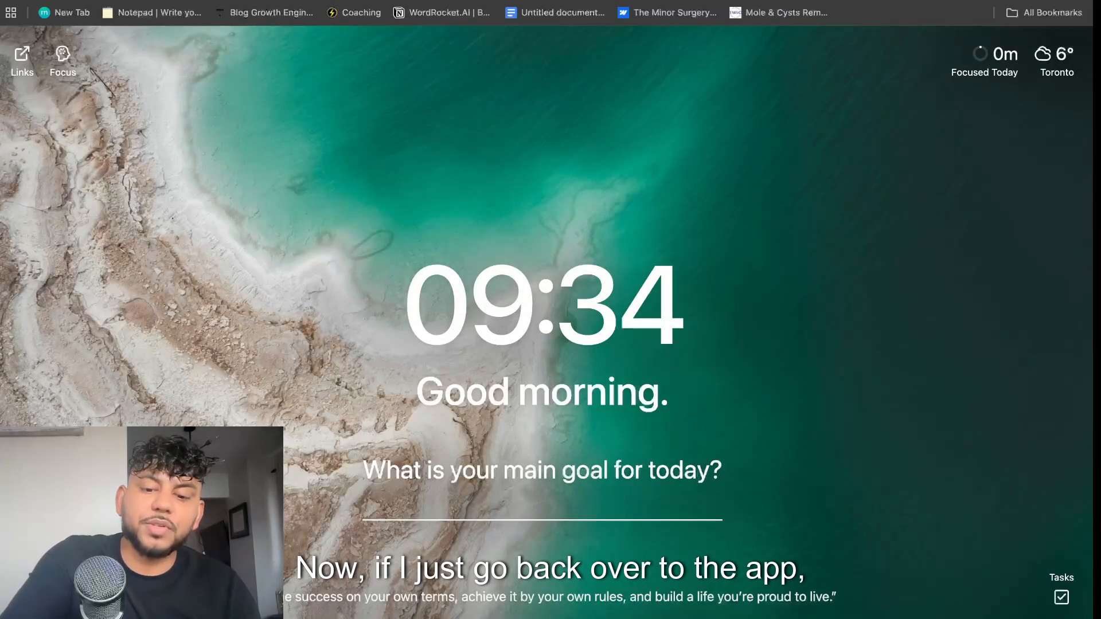
left_click(440, 11)
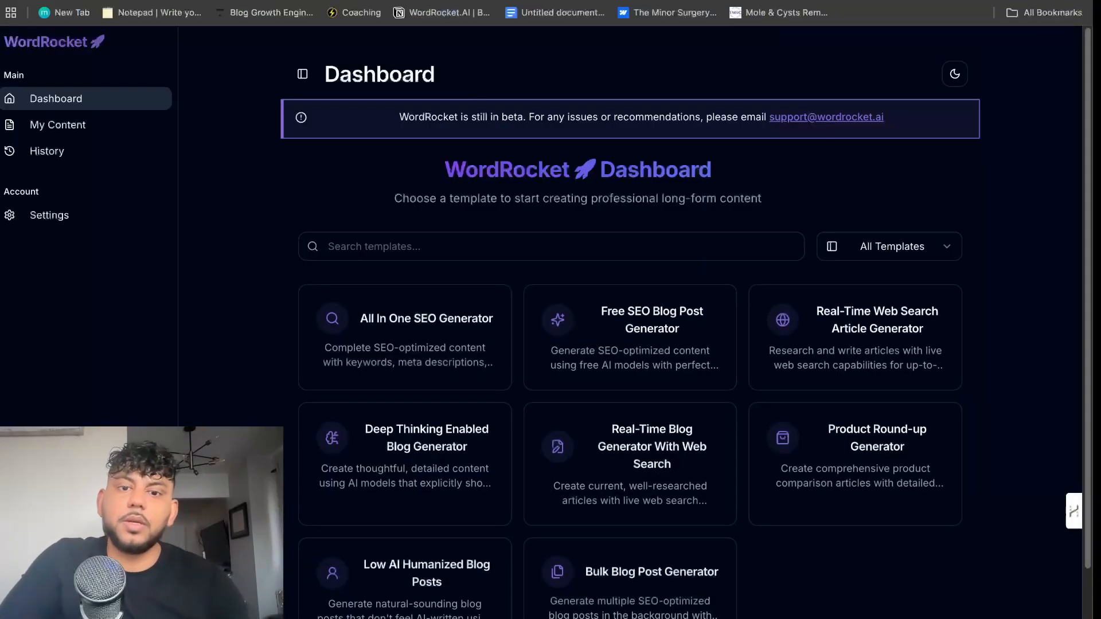
Check the Free SEO Blog Post Generator's model stays Gemini 2.5 Pro Preview, then return to the dashboard
left_click(630, 336)
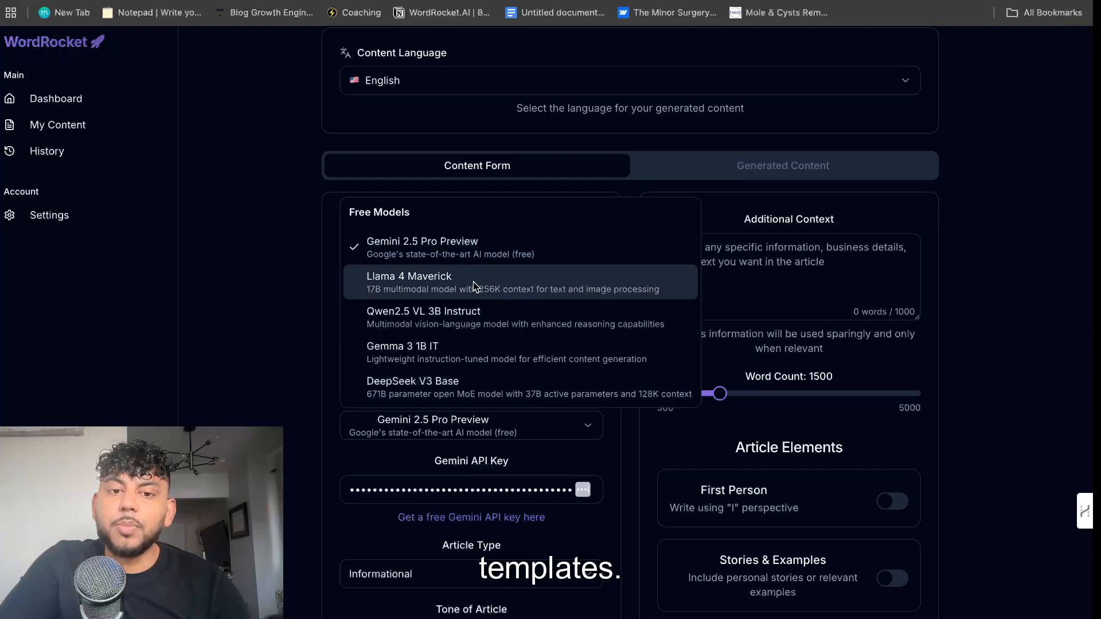
mouse_move(484, 336)
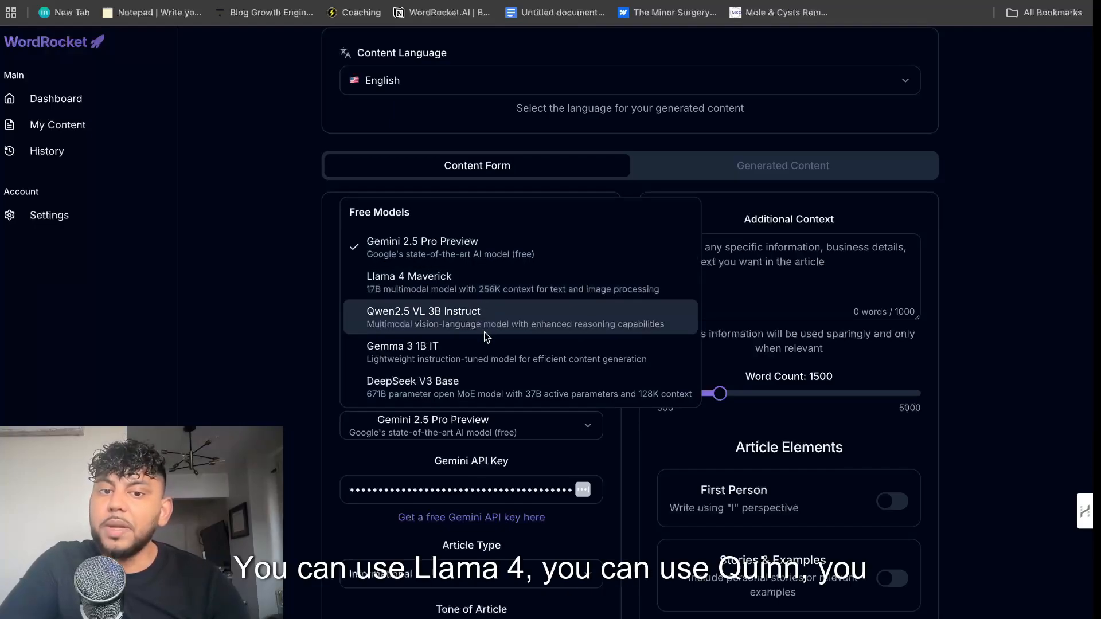
mouse_move(449, 352)
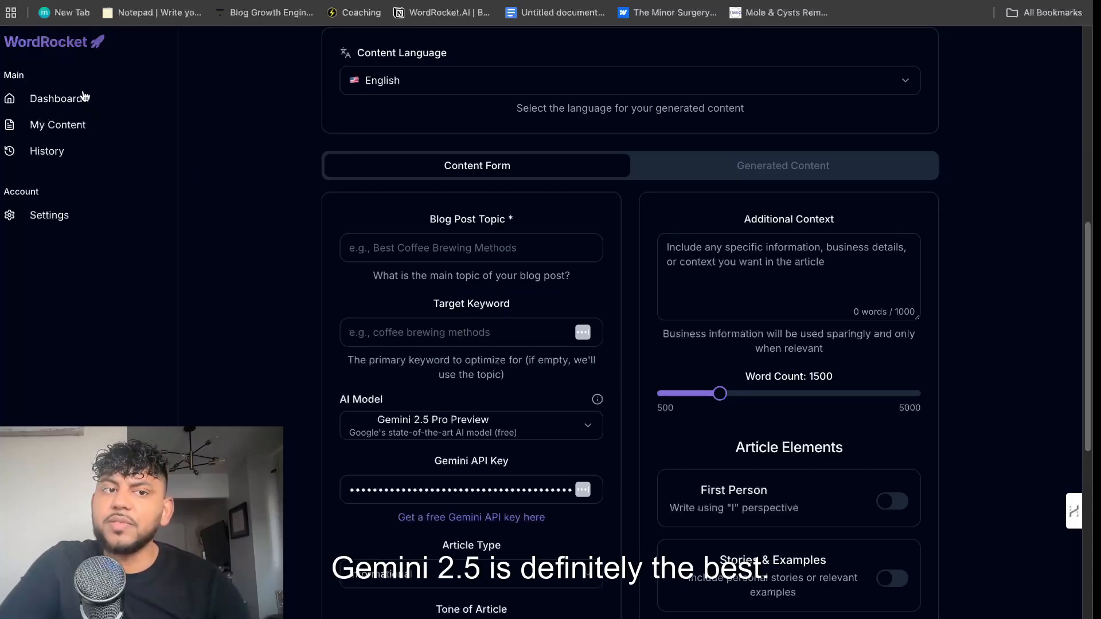
left_click(55, 99)
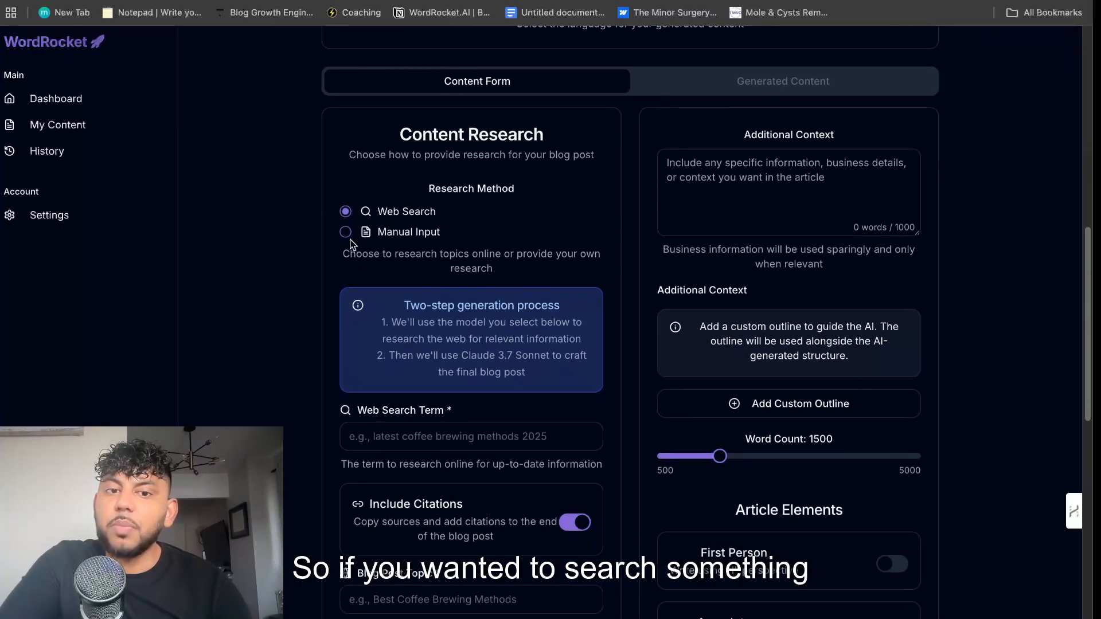
mouse_move(410, 238)
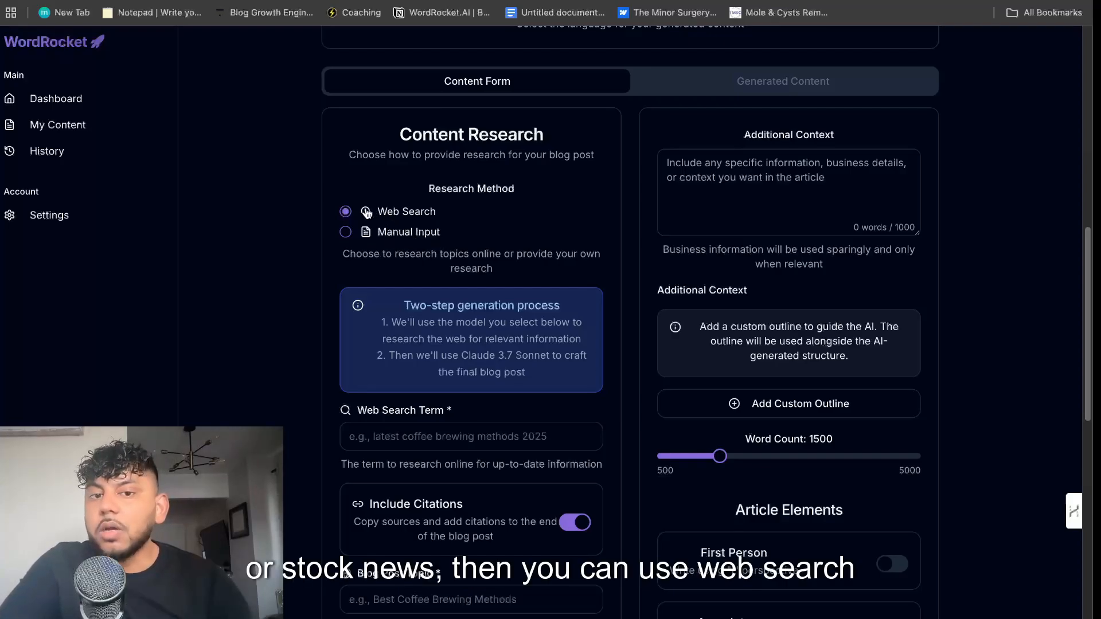
Review the Real-Time Web Search article form's settings, then switch to the Product Round-up Generator
left_click(470, 436)
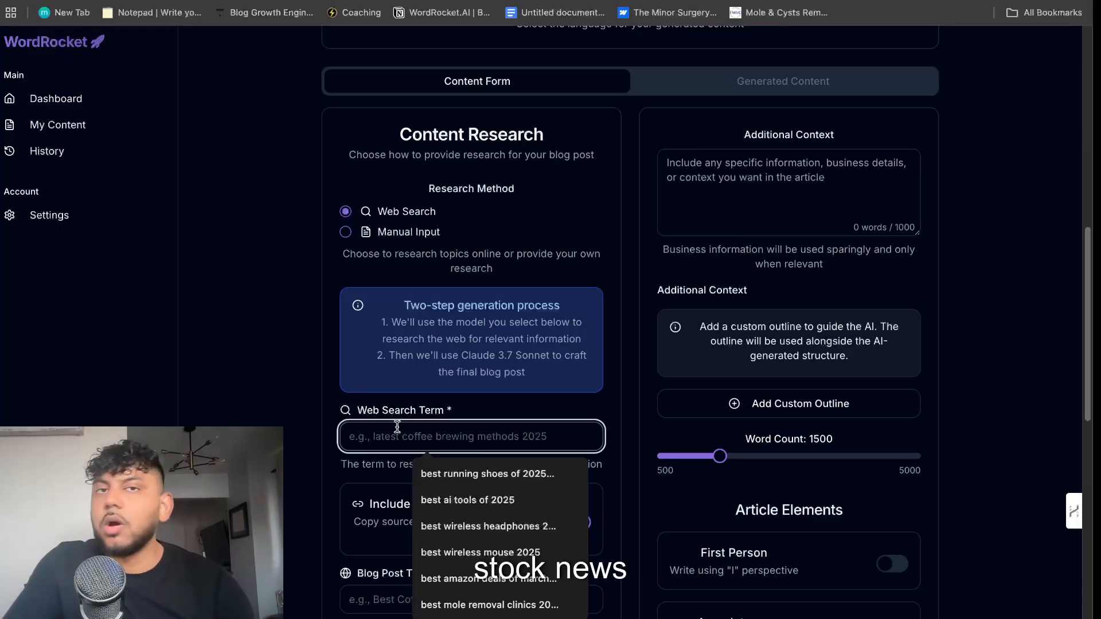
scroll("down", 3)
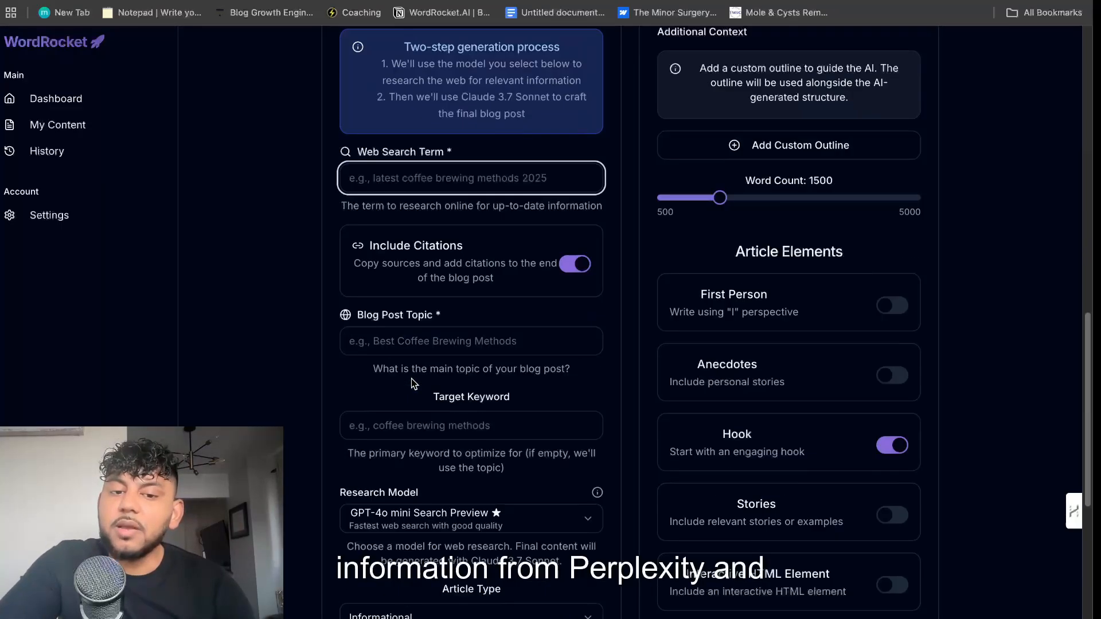
scroll("down", 3)
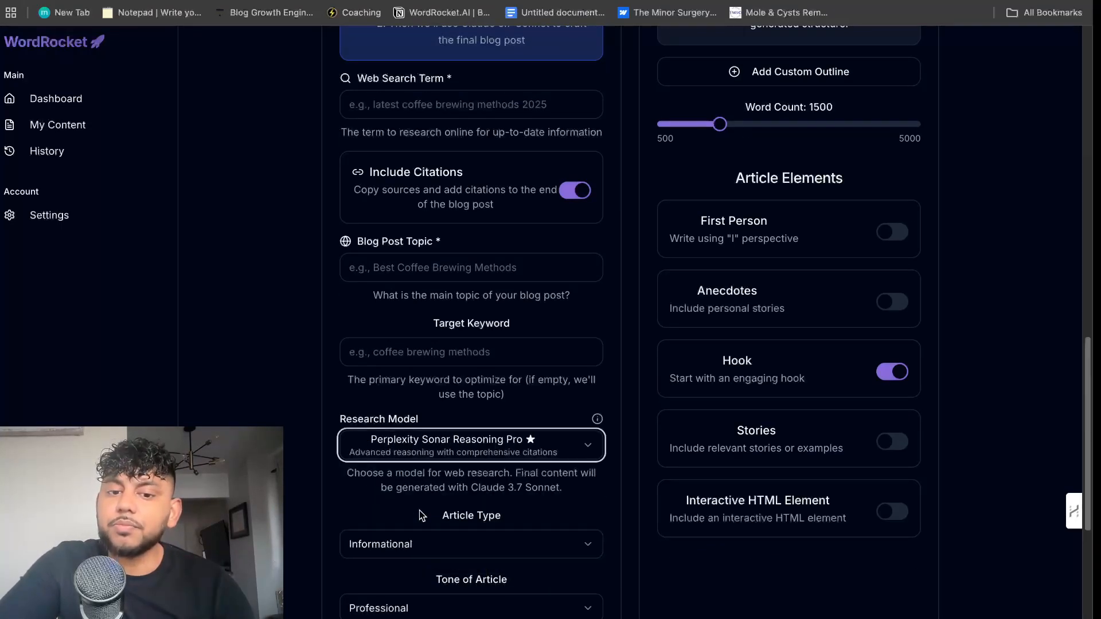
scroll("up", 3)
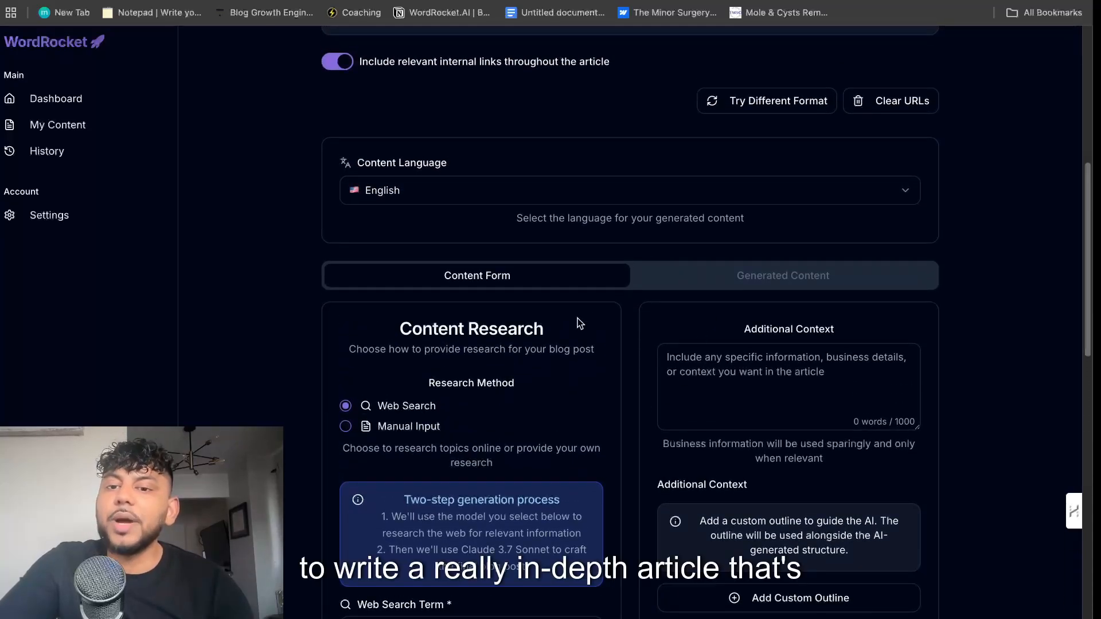
left_click(55, 99)
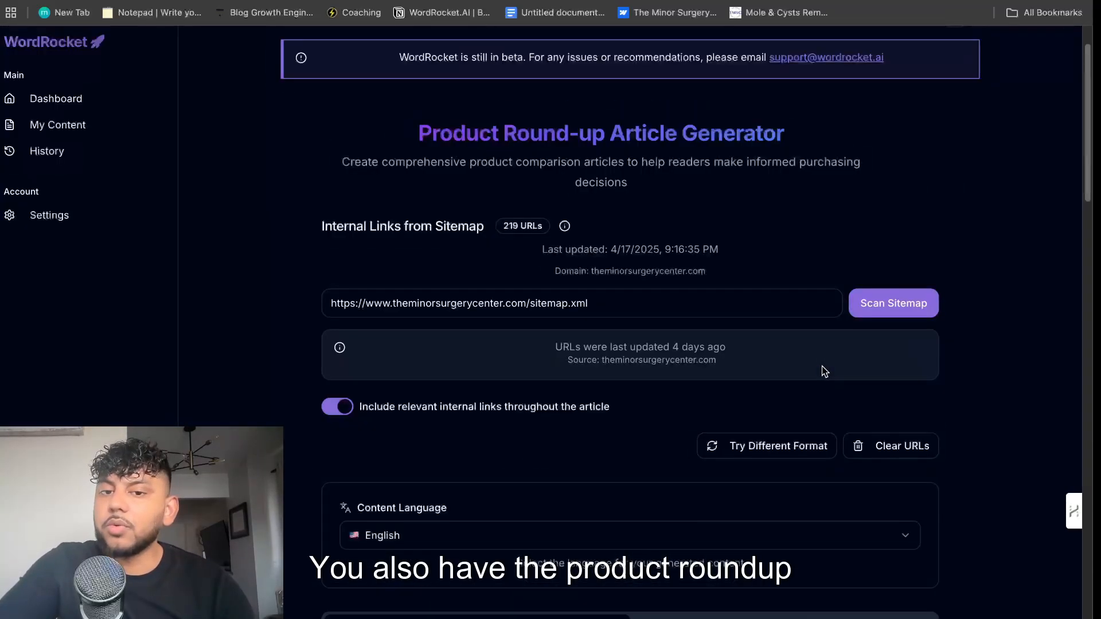
Look through the Product Round-up and Bulk Blog Post Generator article list, then return to the generated minor surgery guide
scroll("down", 3)
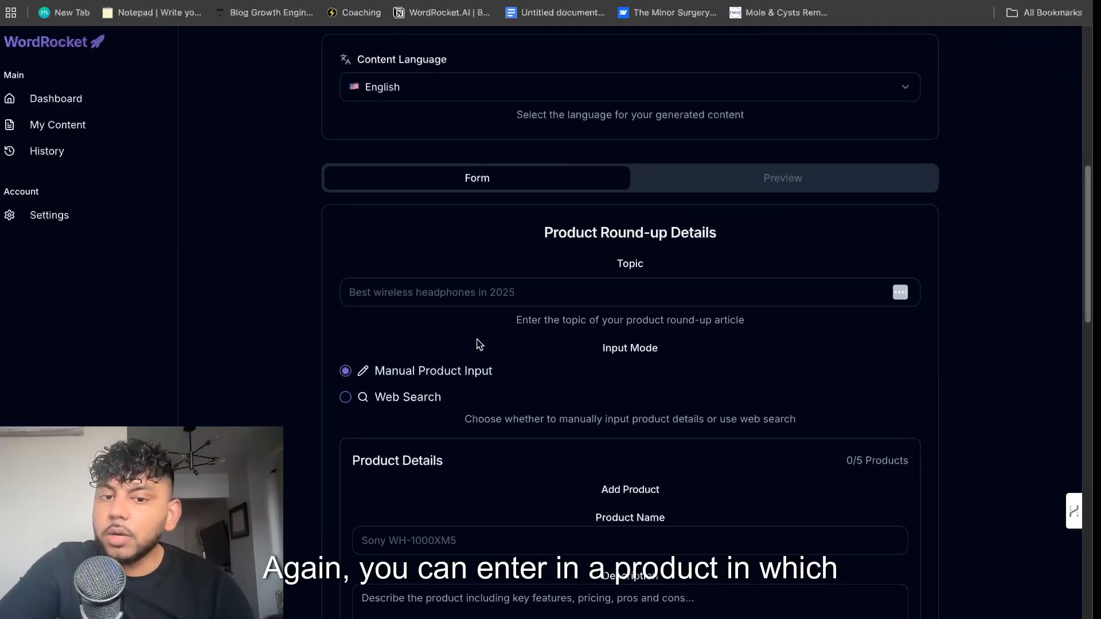
scroll("down", 3)
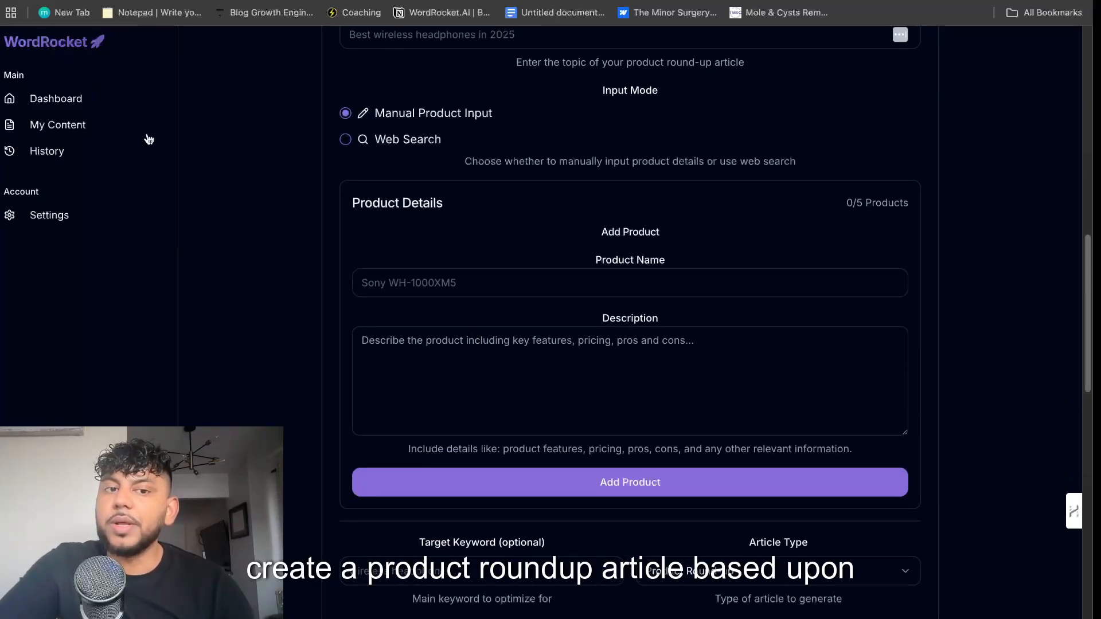
scroll("down", 3)
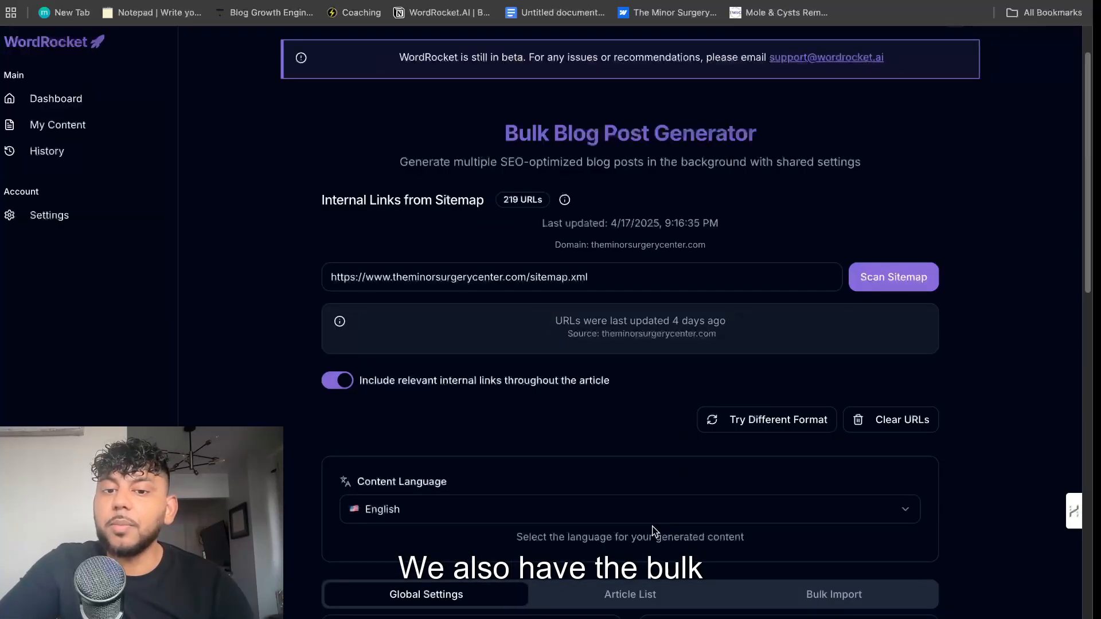
scroll("down", 3)
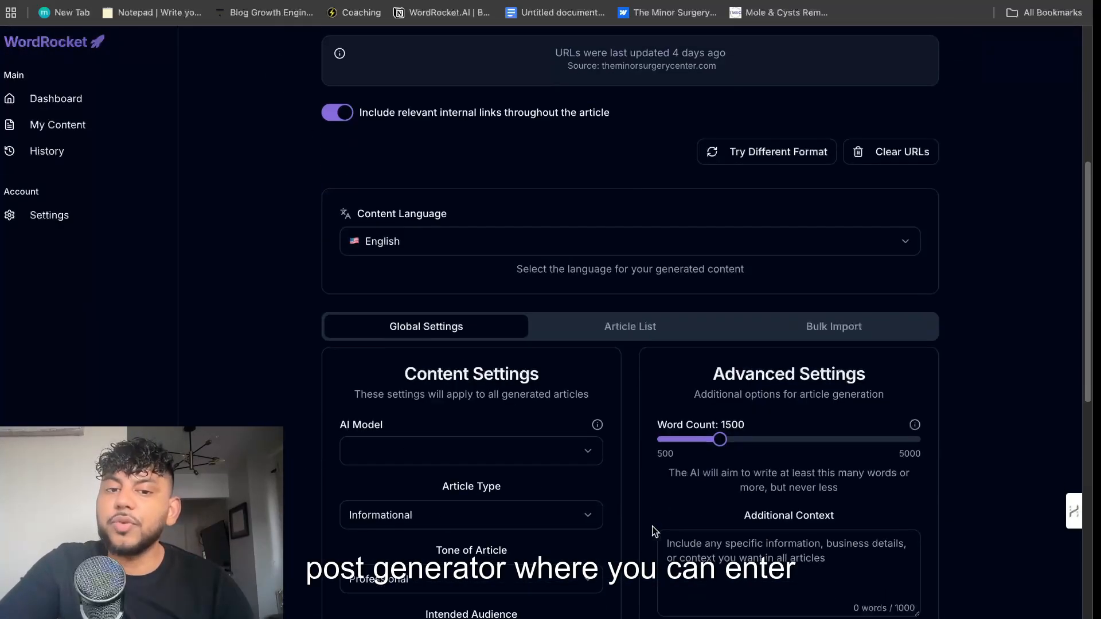
scroll("down", 3)
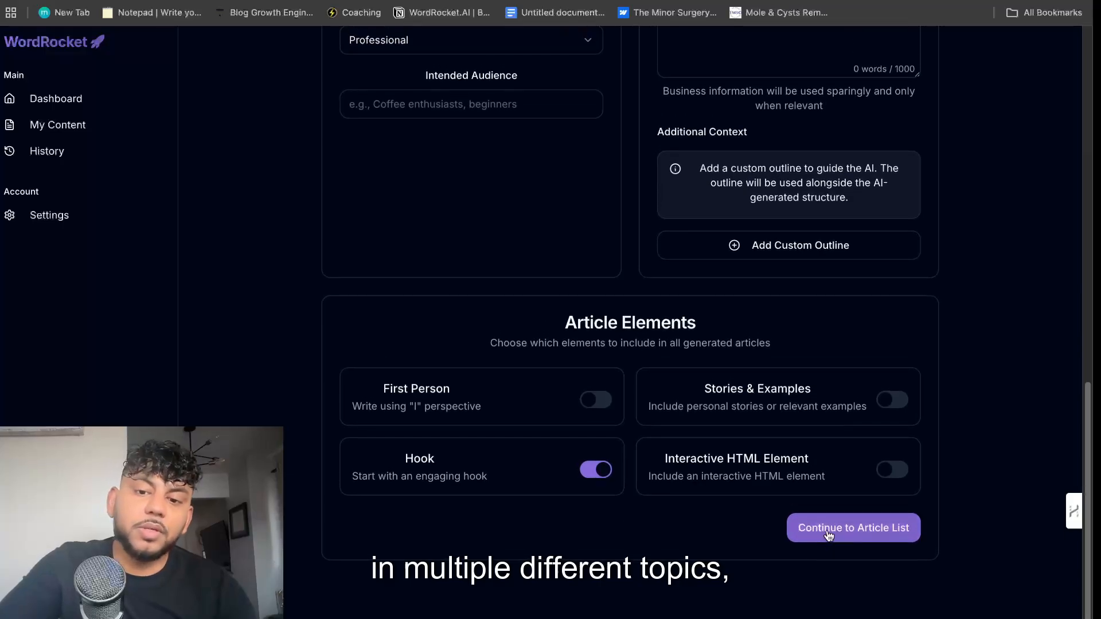
left_click(852, 528)
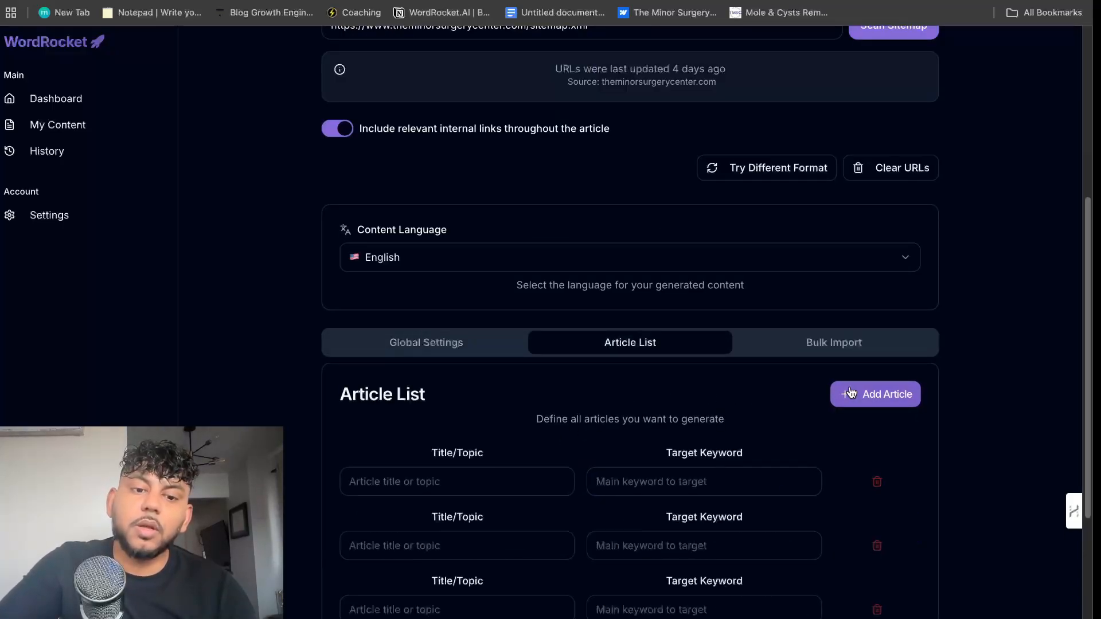
scroll("up", 3)
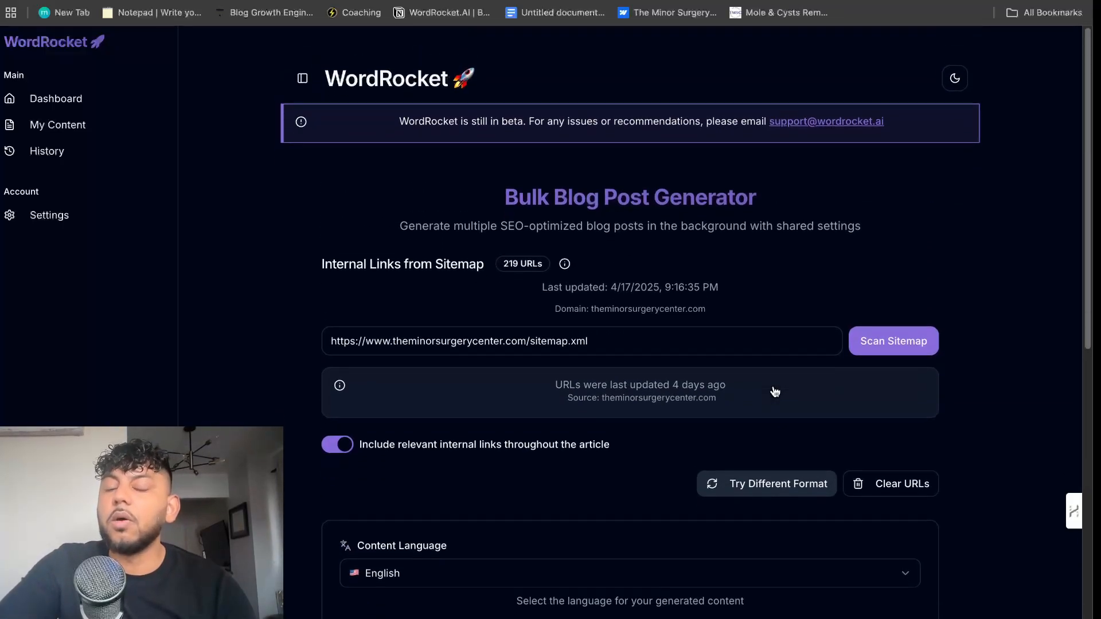
left_click(55, 98)
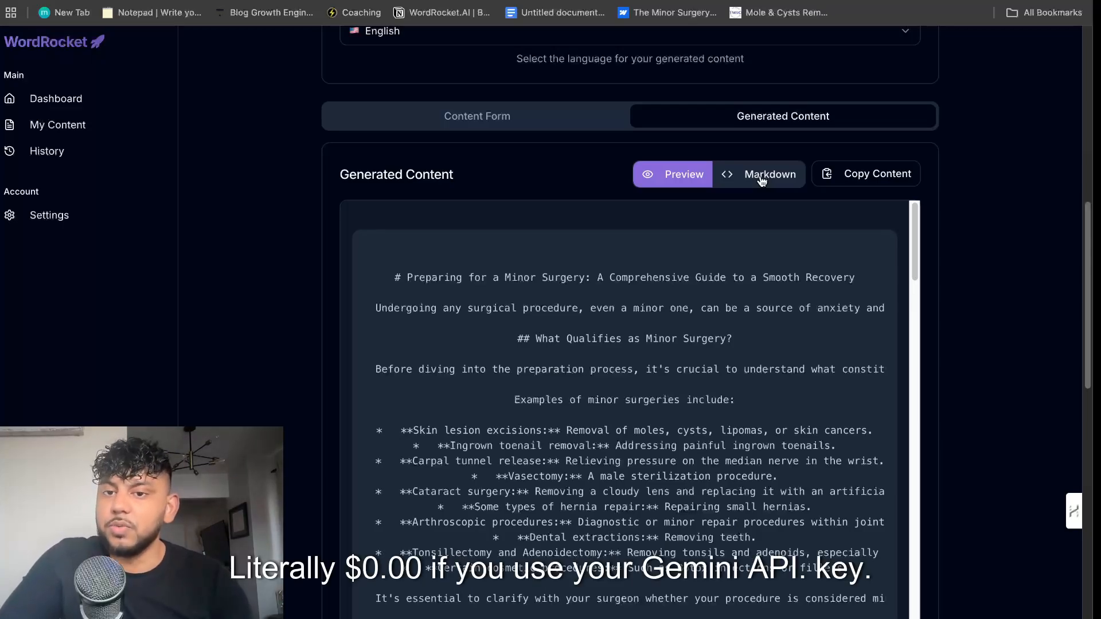
Review the minor surgery article's raw markdown and checklist, then copy the article content to the clipboard
left_click(758, 174)
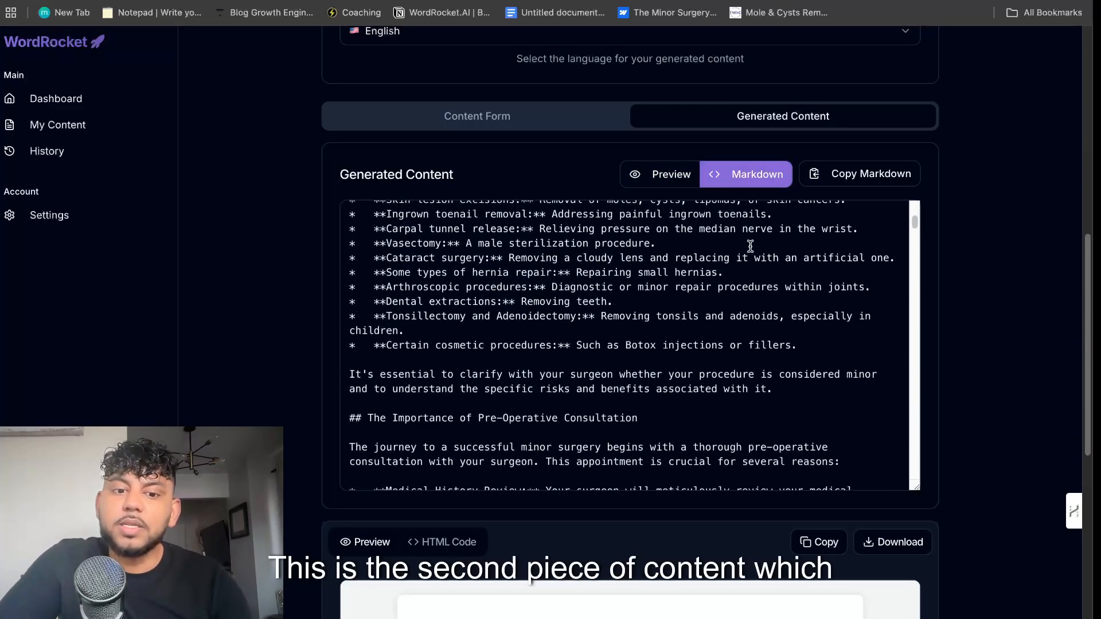
scroll("down", 3)
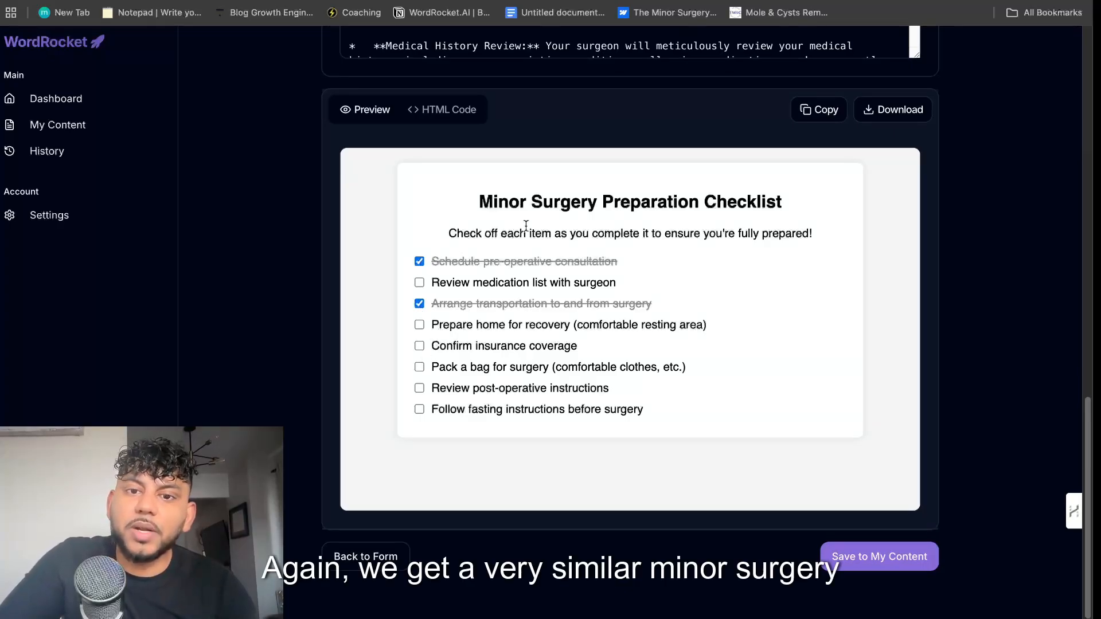
scroll("up", 3)
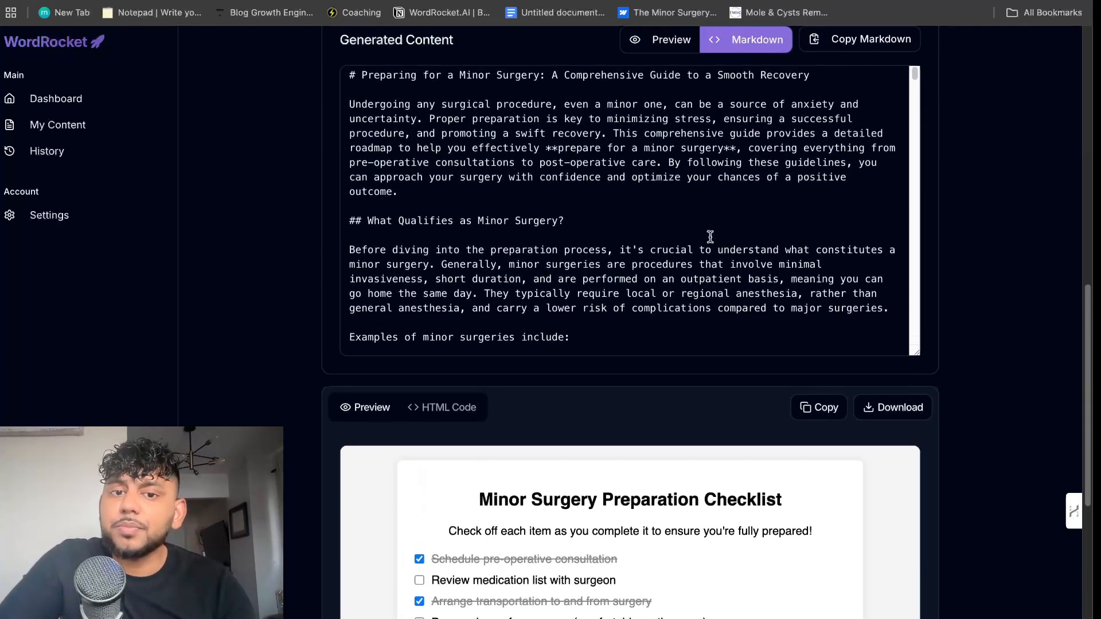
scroll("up", 3)
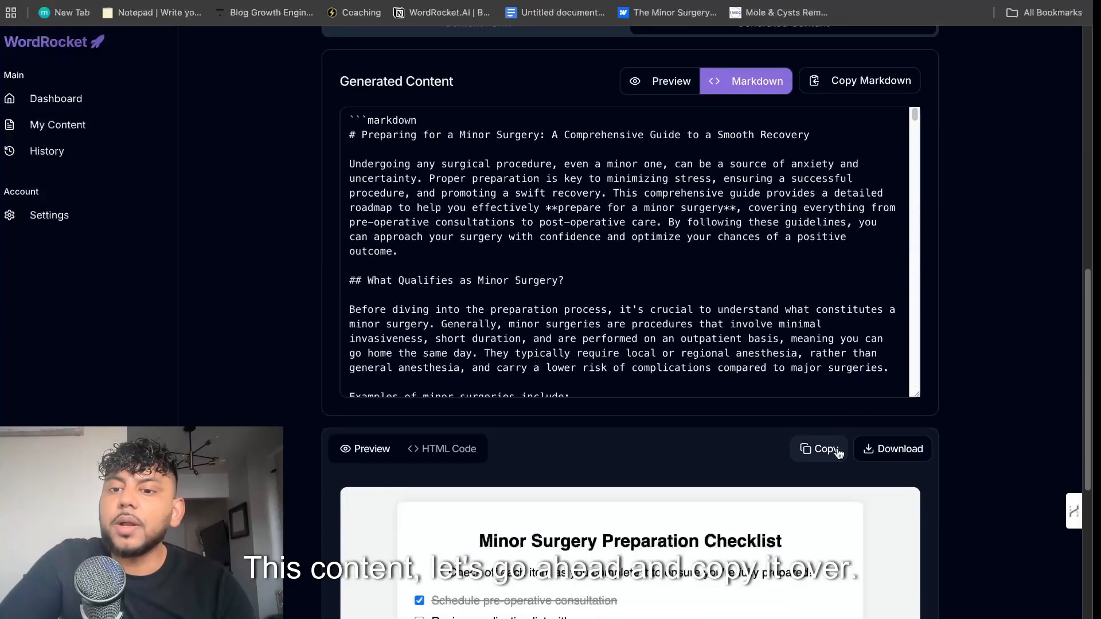
left_click(670, 80)
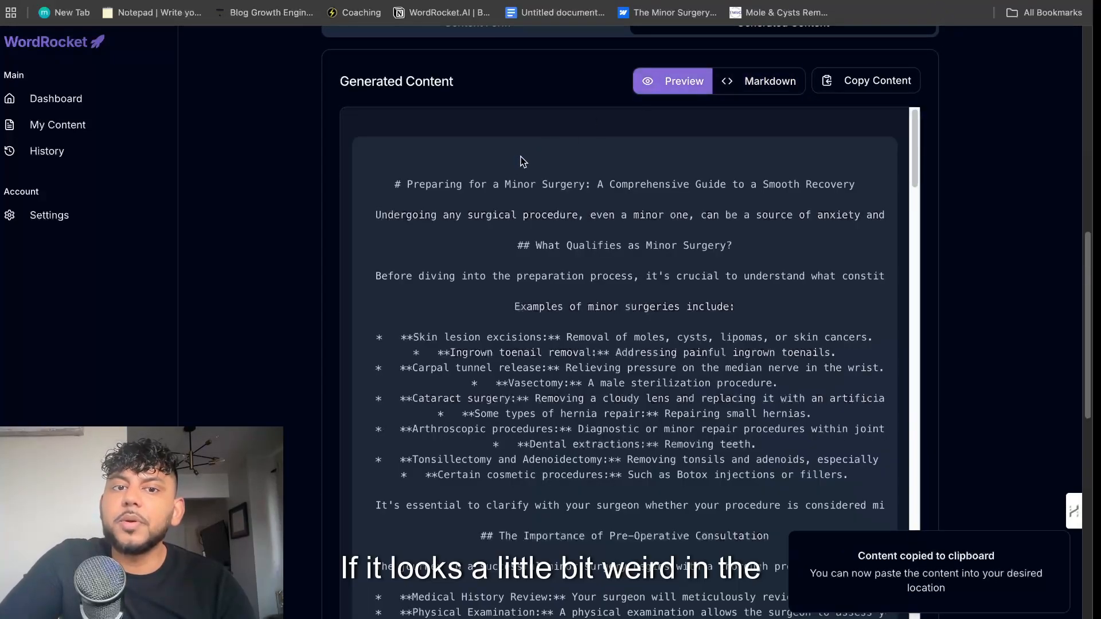
left_click(757, 81)
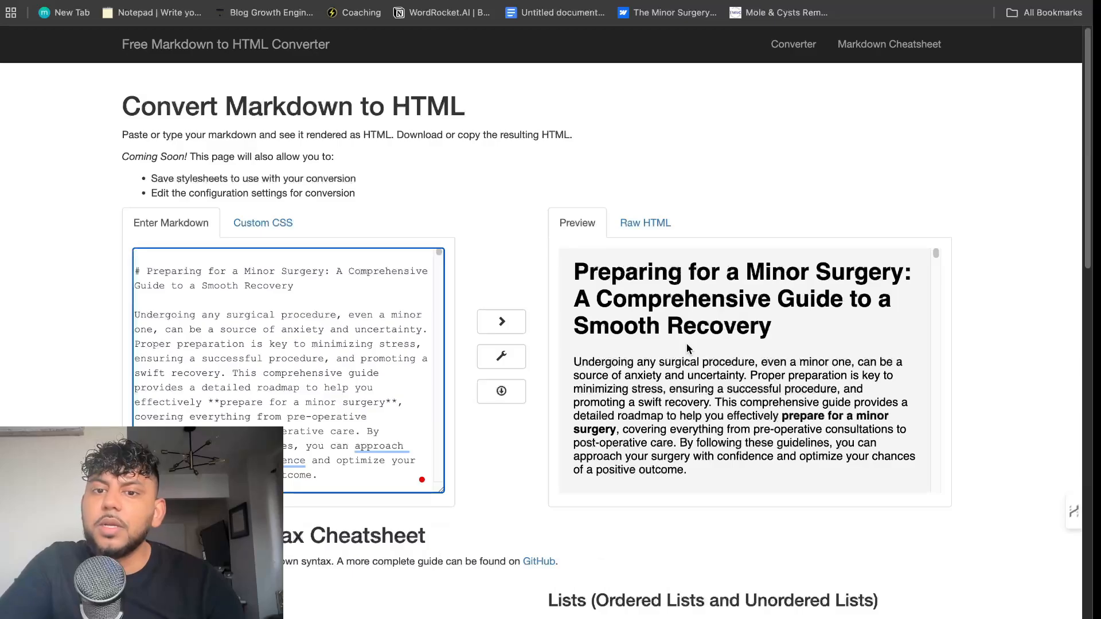
Read the rendered HTML preview down to the Minor Surgery Preparation Checklist
scroll("down", 3)
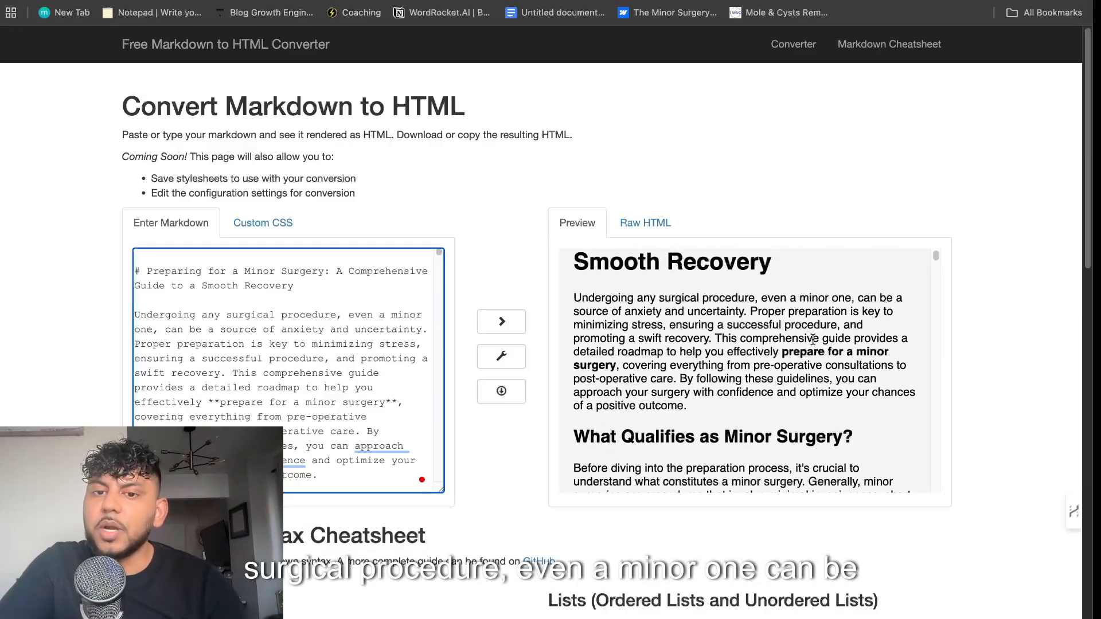
scroll("down", 3)
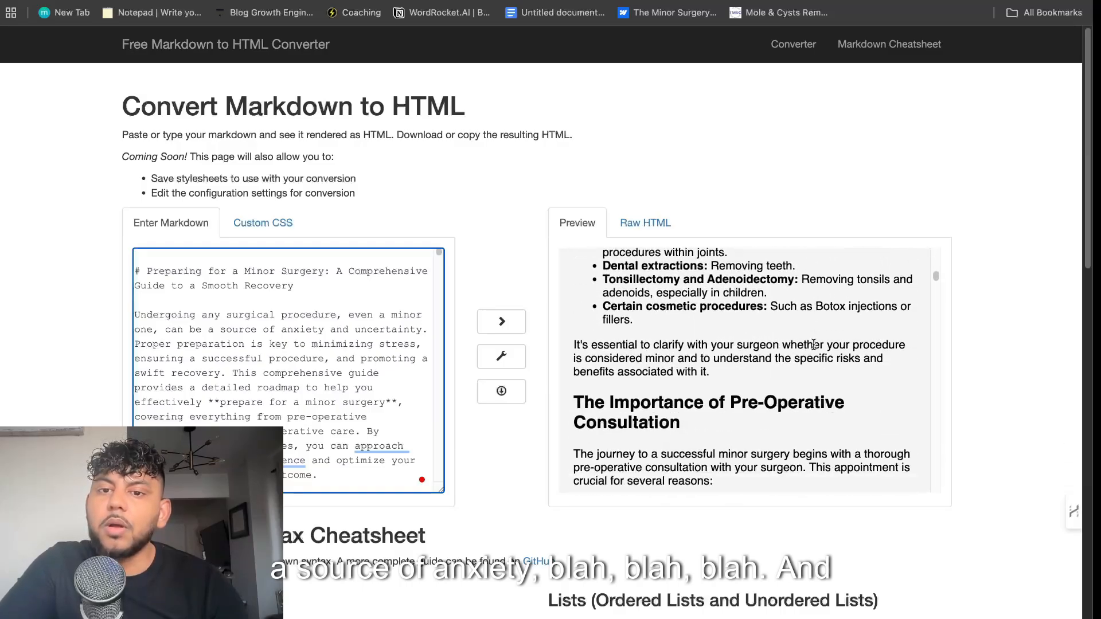
scroll("down", 3)
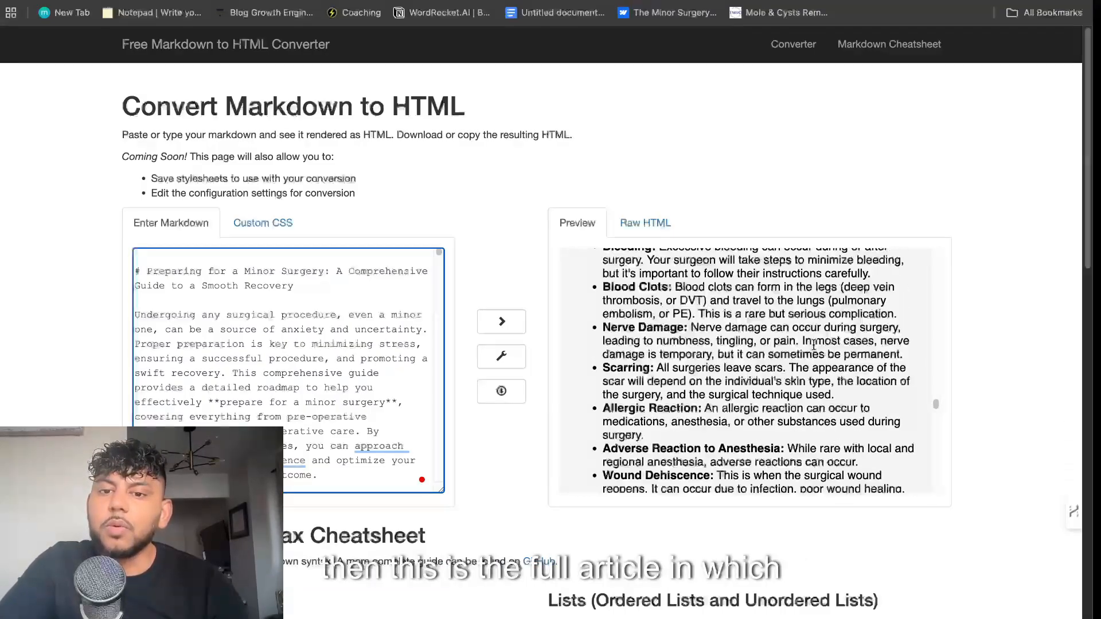
scroll("down", 3)
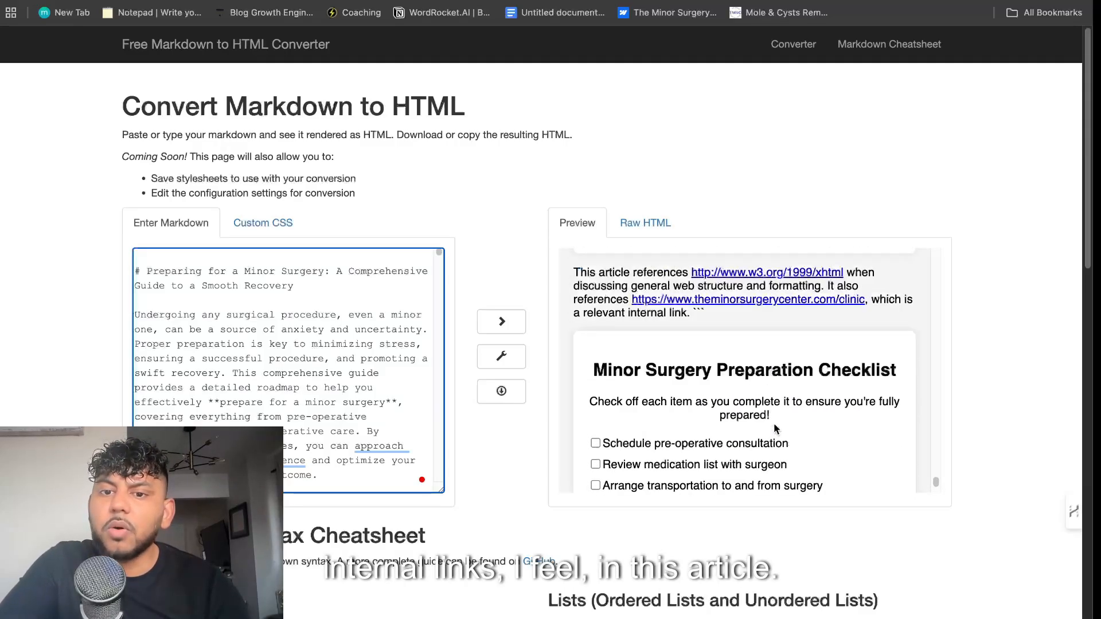
scroll("down", 3)
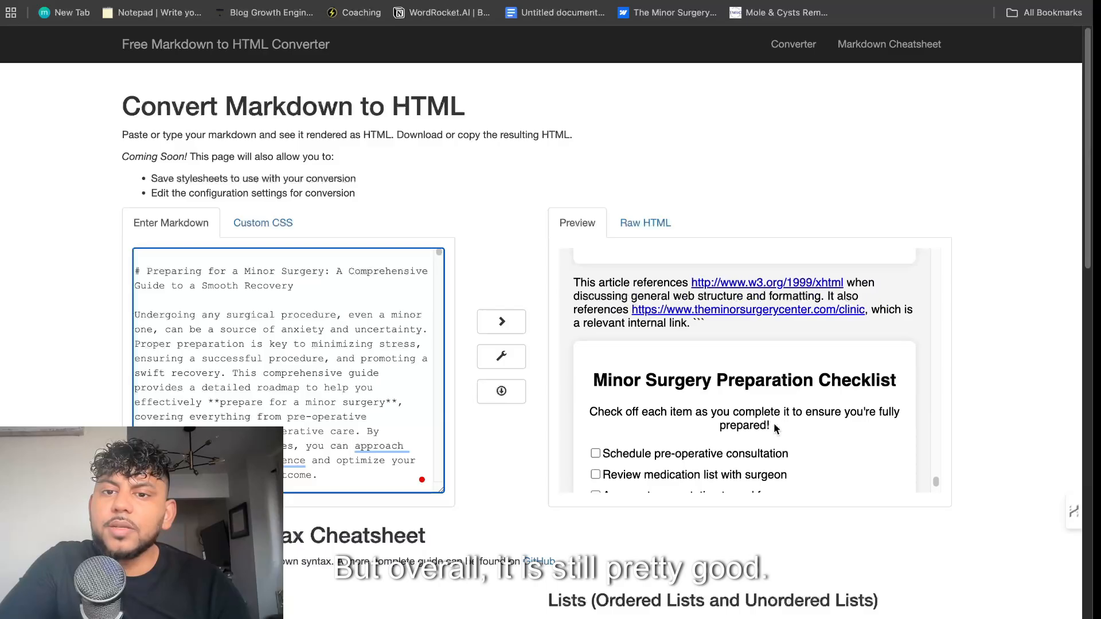
scroll("down", 3)
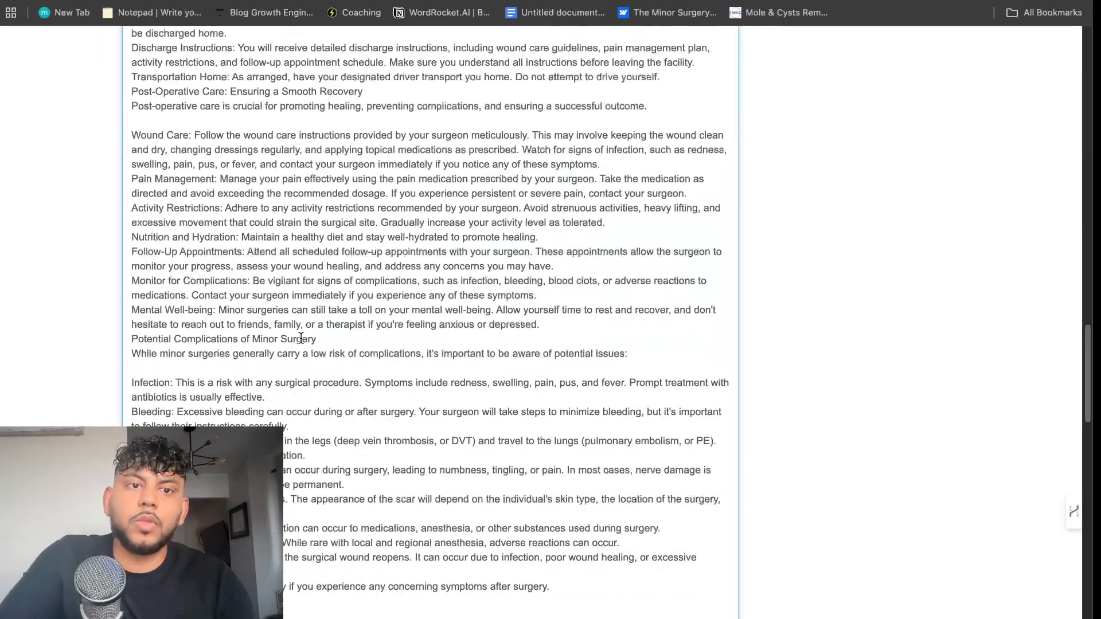
Read the WordCounter tally of 2,375 words and 16,151 characters for the pasted article
scroll("up", 3)
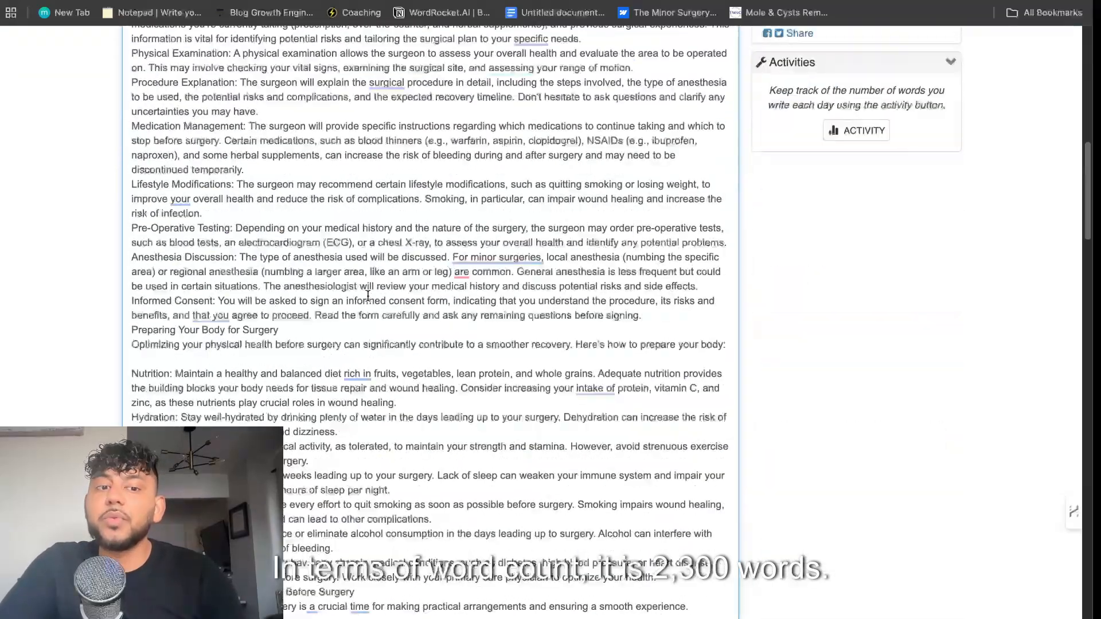
scroll("down", 3)
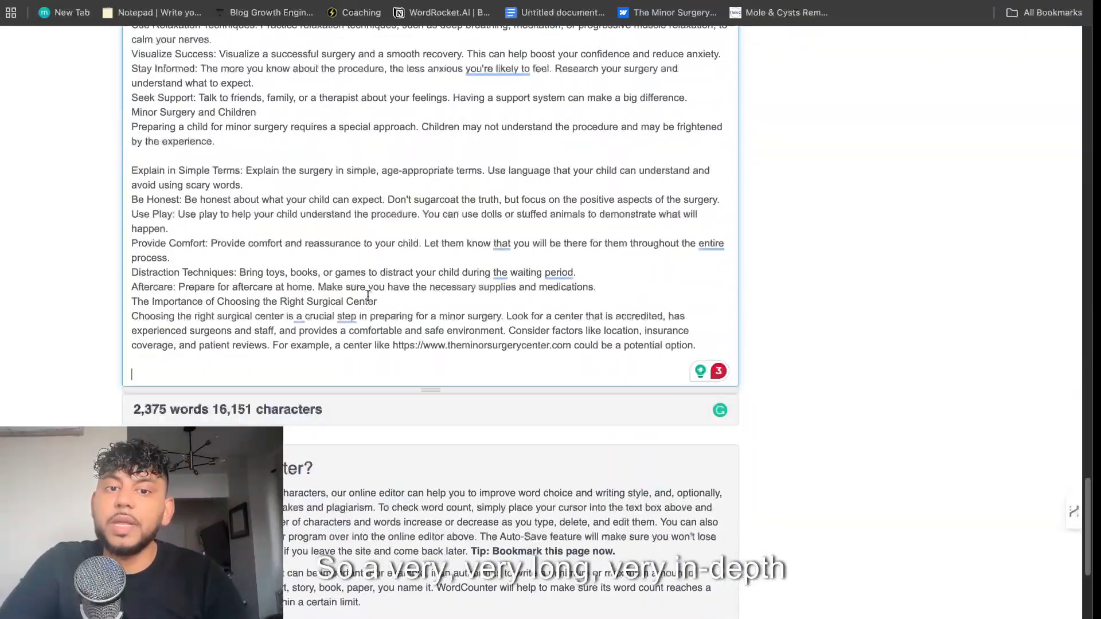
scroll("up", 3)
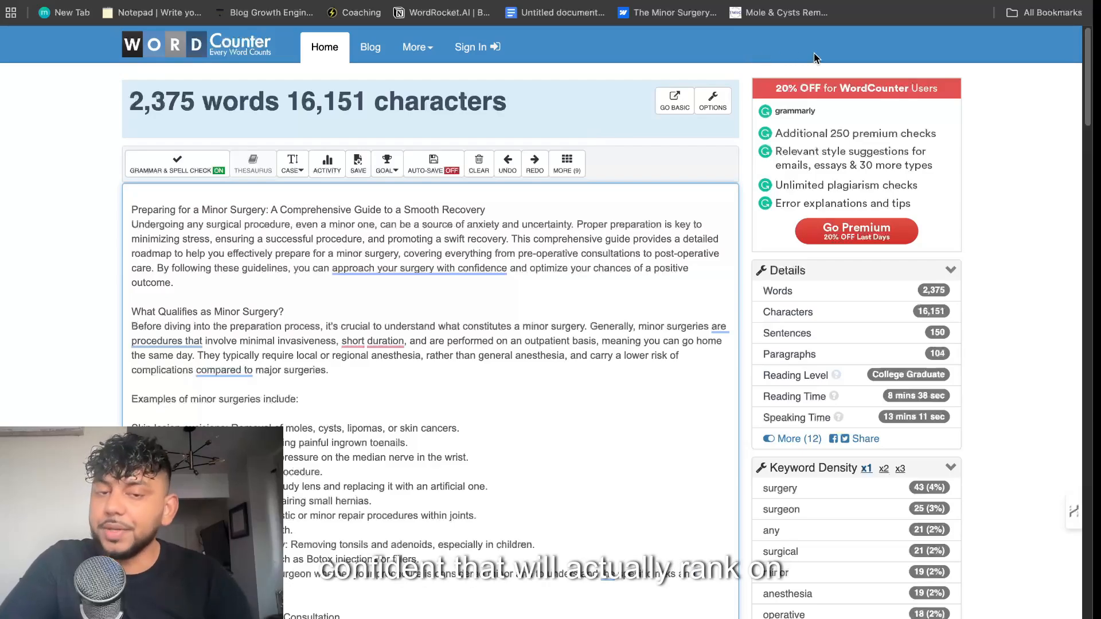
mouse_move(828, 44)
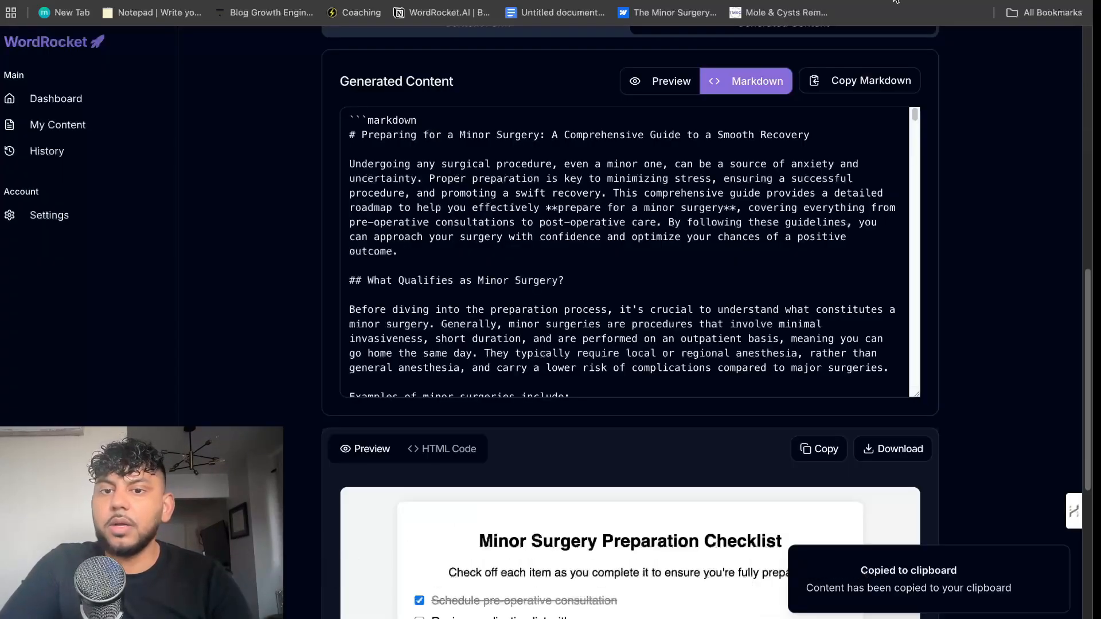
Return to the WordRocket dashboard listing all article templates
left_click(55, 99)
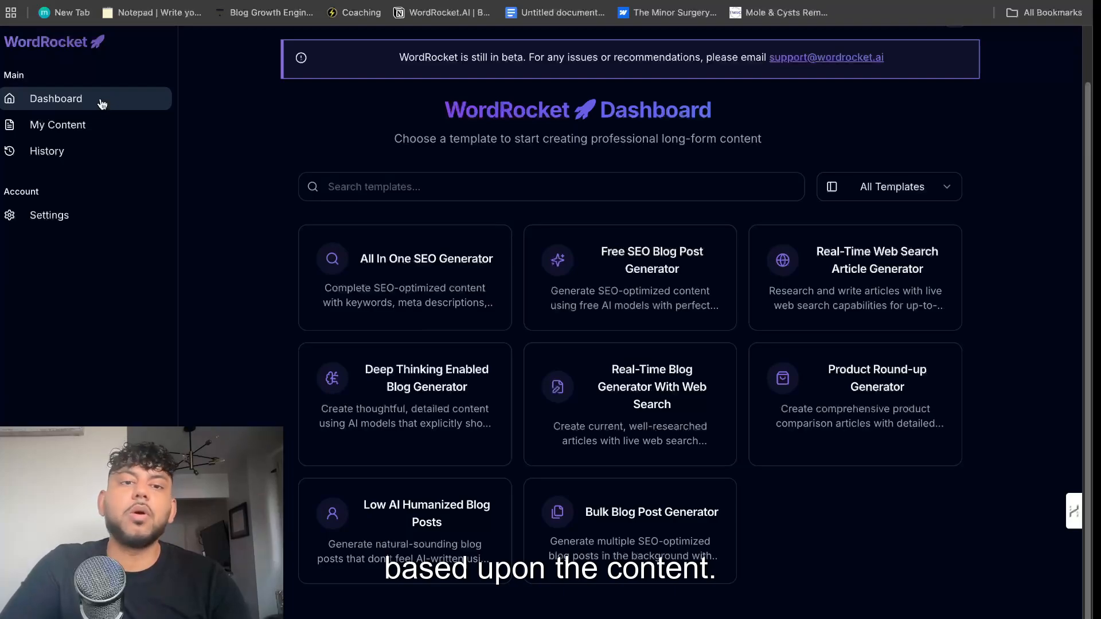
mouse_move(797, 76)
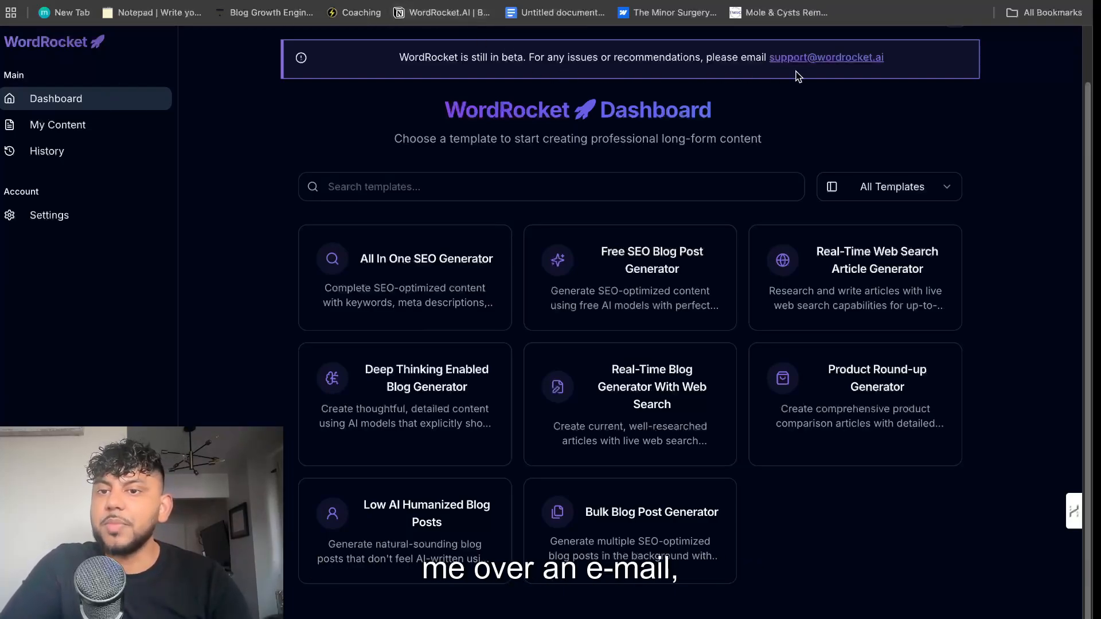